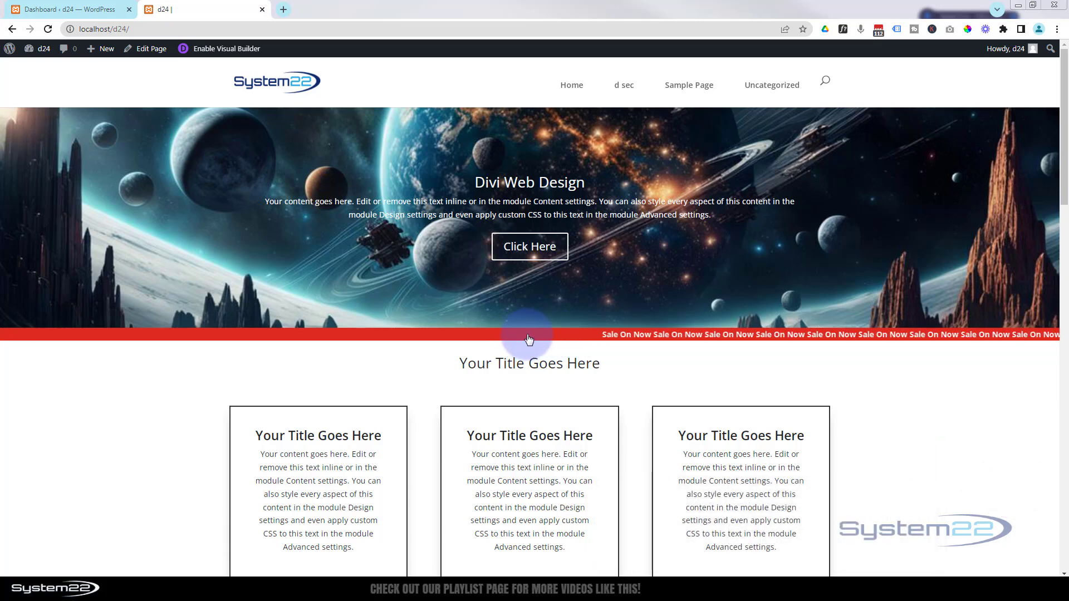
# Scroll down to the 'Welcome To The Sale!' section.
pyautogui.click(528, 246)
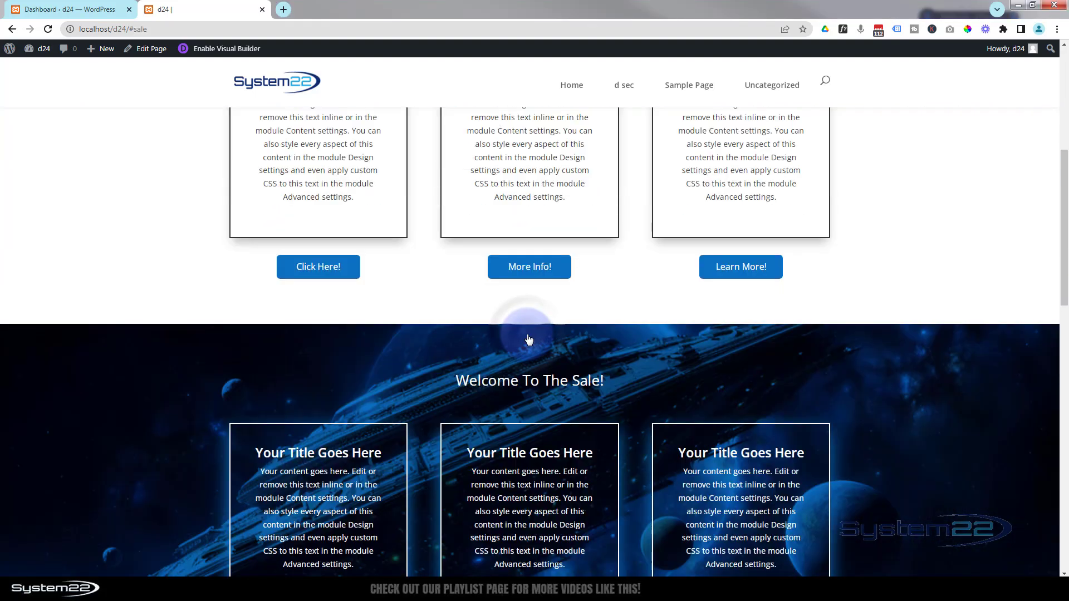
pyautogui.scroll(-3)
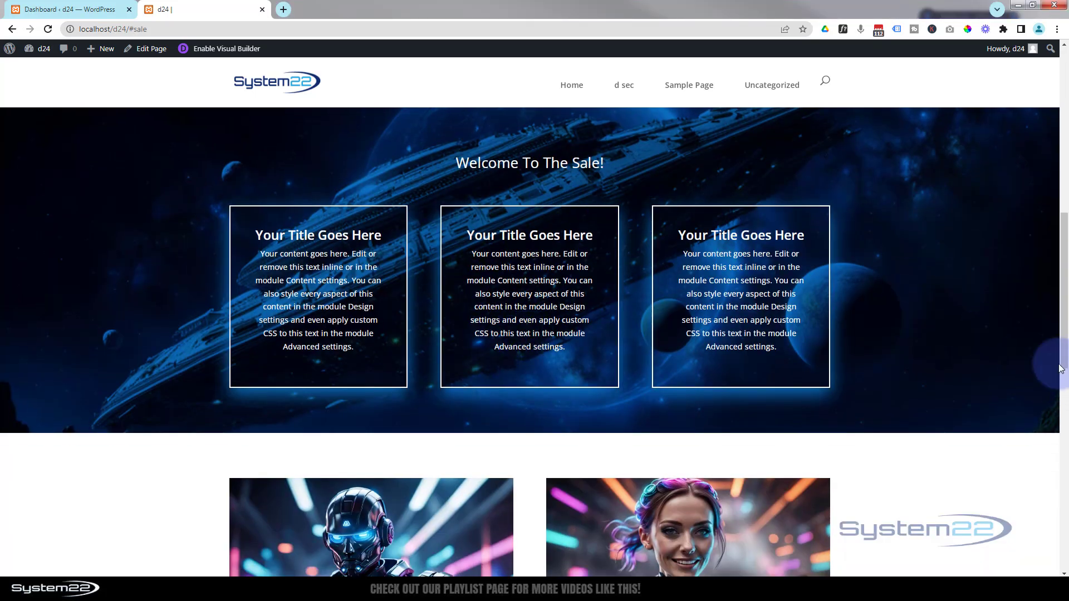
pyautogui.scroll(-3)
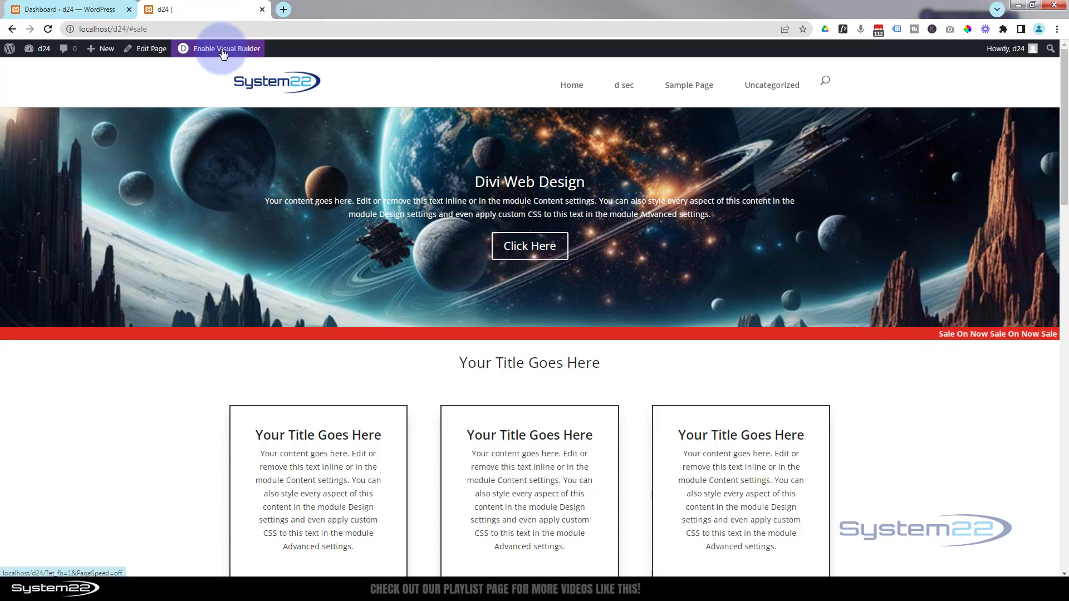
# Enable the Visual Builder, delete the scrolling banner section, and begin inserting a new row.
pyautogui.click(225, 49)
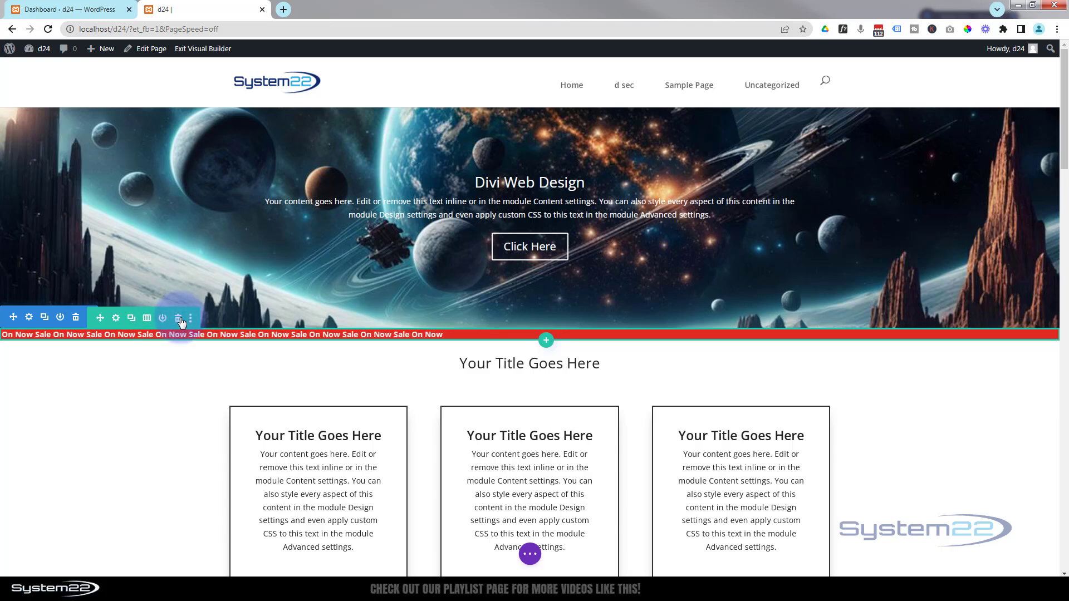
pyautogui.click(181, 317)
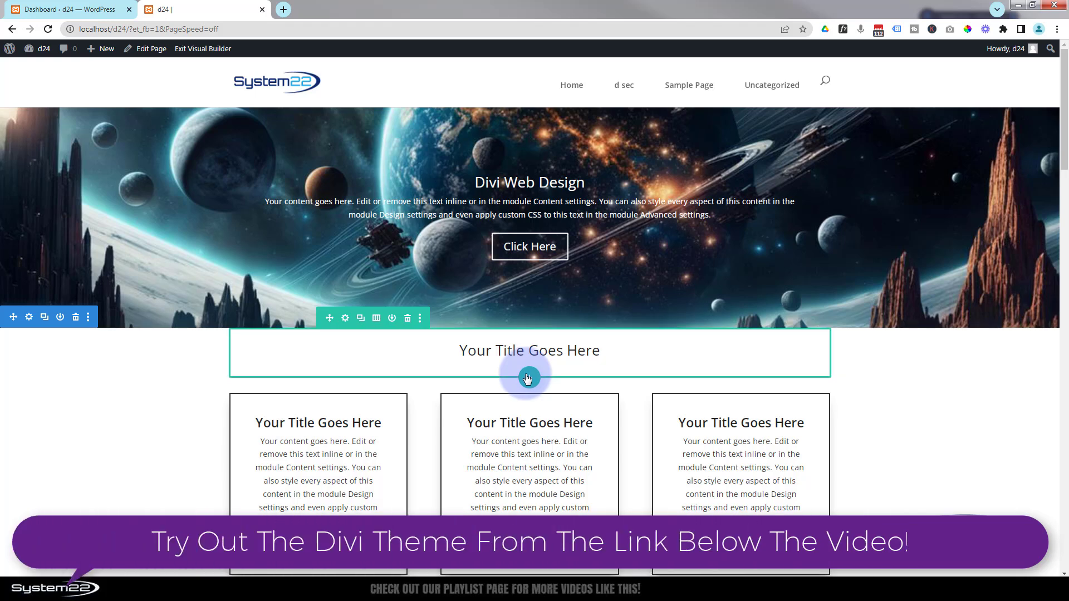
pyautogui.click(528, 378)
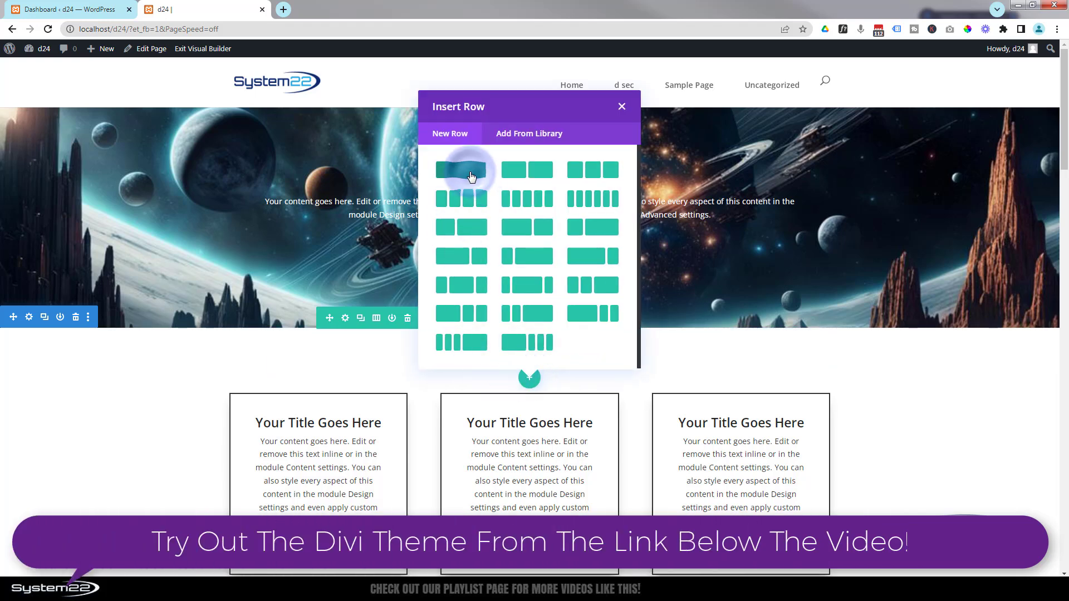
# Insert a single full-width column row containing a Code module.
pyautogui.click(461, 170)
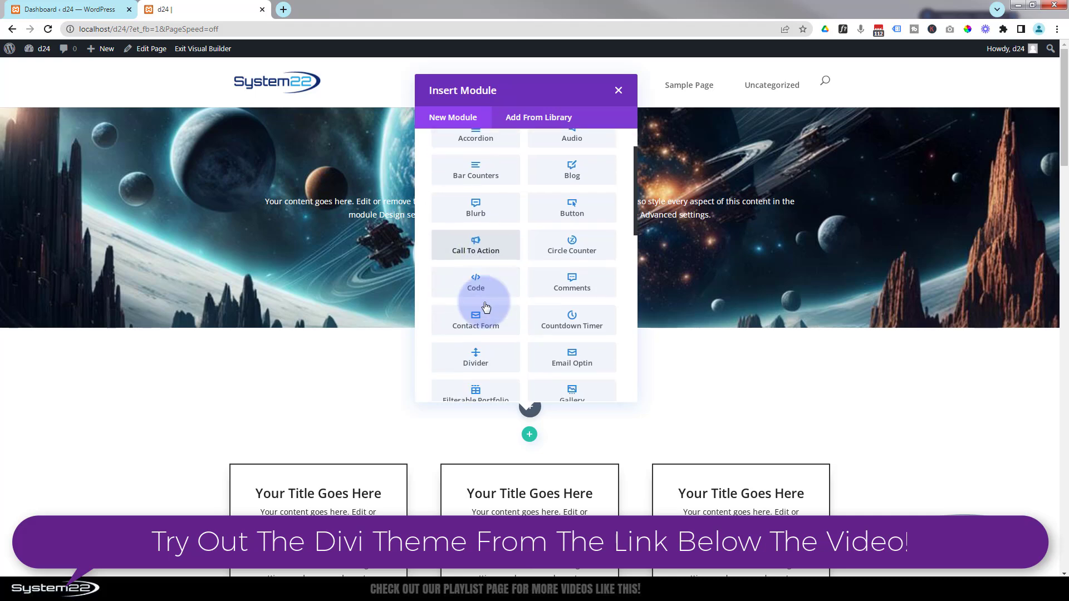
pyautogui.click(475, 282)
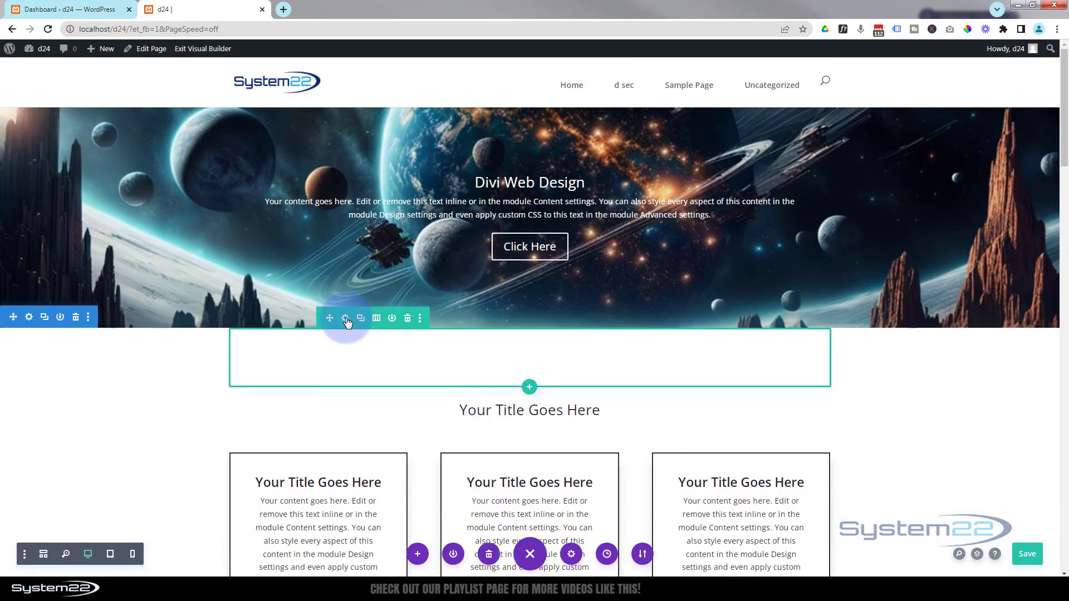
pyautogui.moveTo(345, 318)
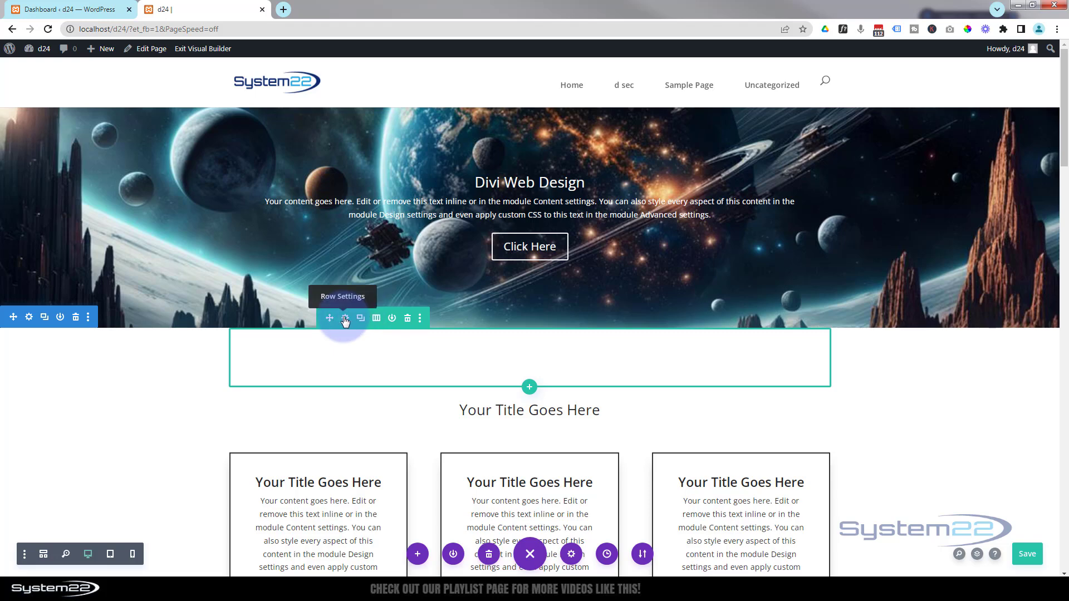
# Give the new row a red background in Row Settings.
pyautogui.click(345, 318)
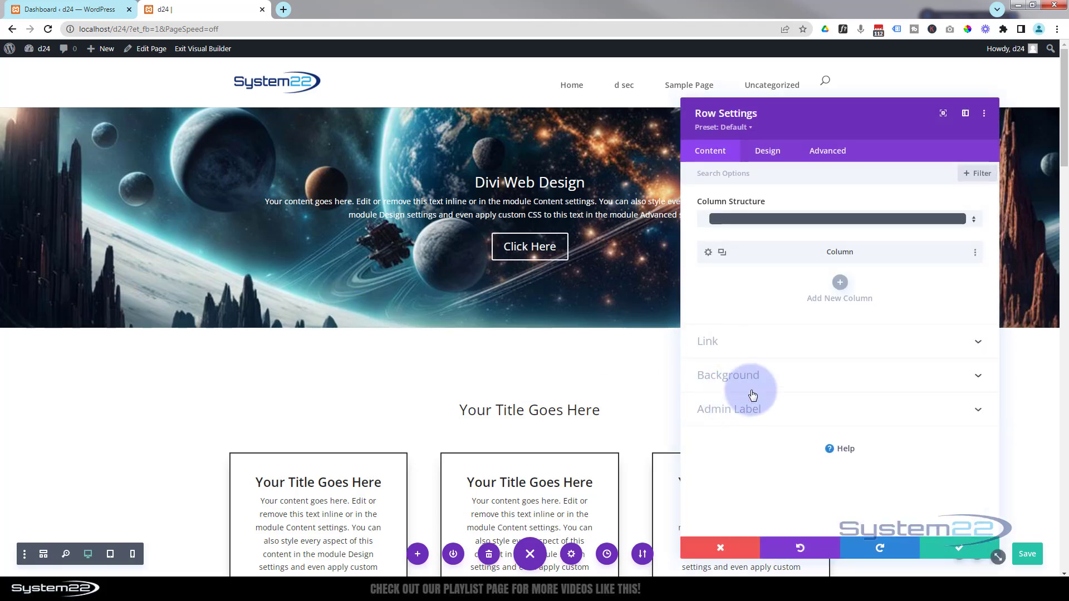
pyautogui.click(727, 374)
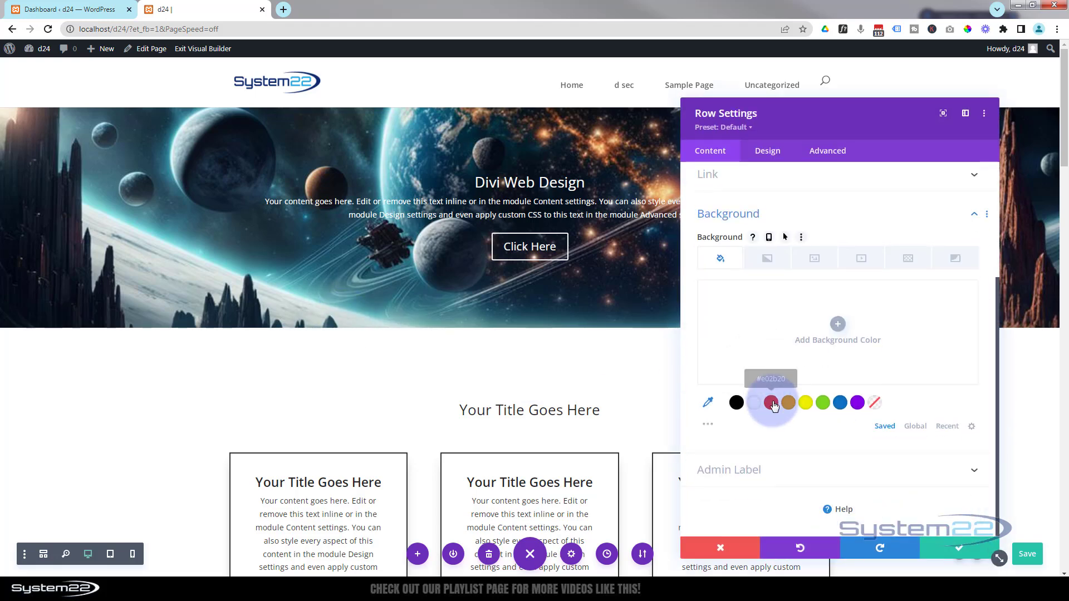
pyautogui.click(771, 402)
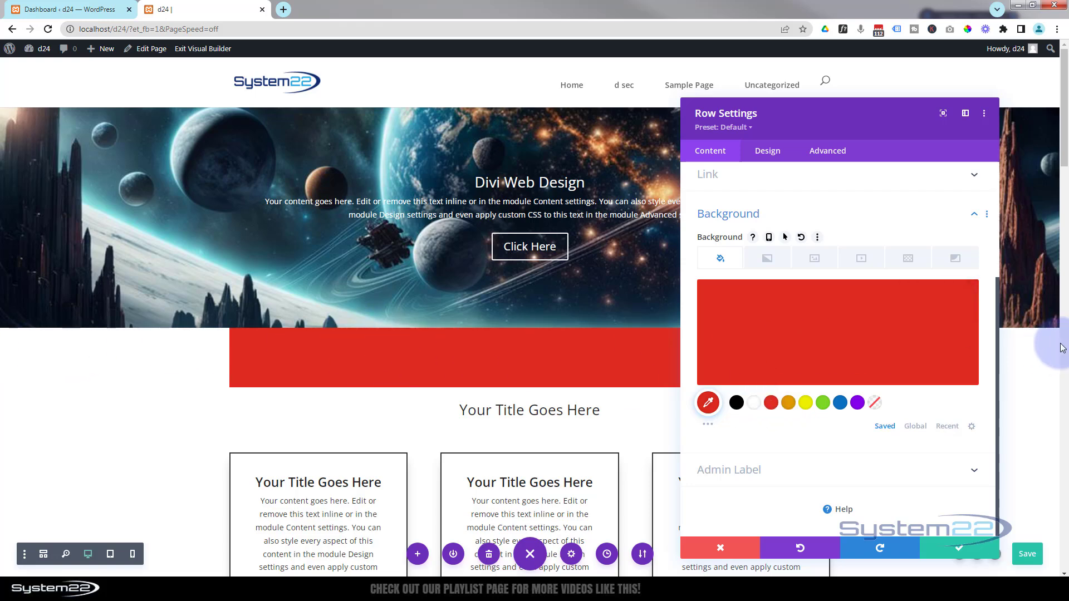
pyautogui.moveTo(106, 359)
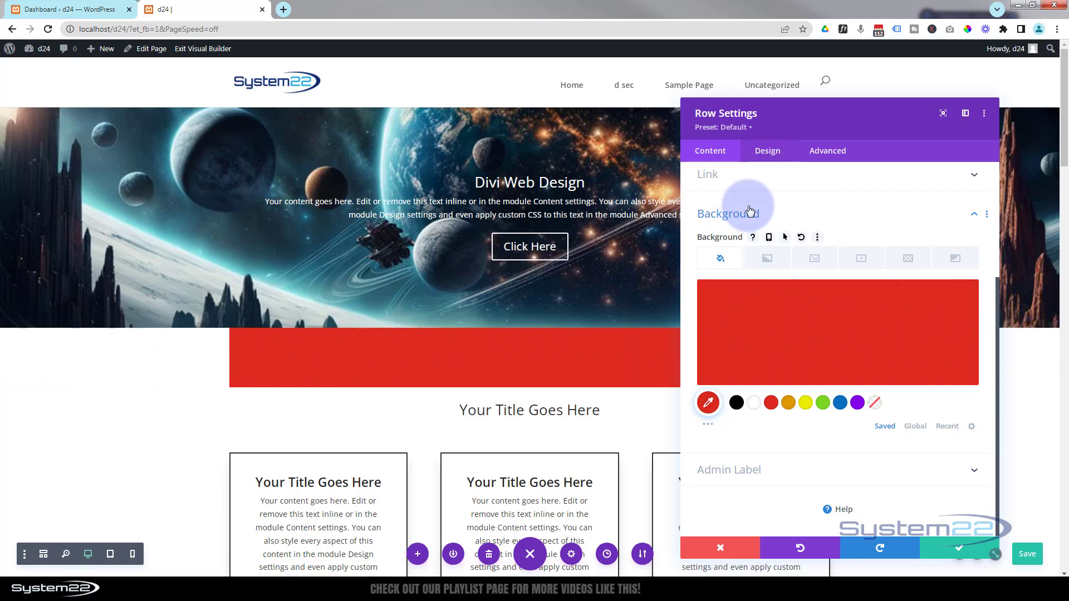
# Set the row's width to 100% and remove its maximum width limit.
pyautogui.click(766, 150)
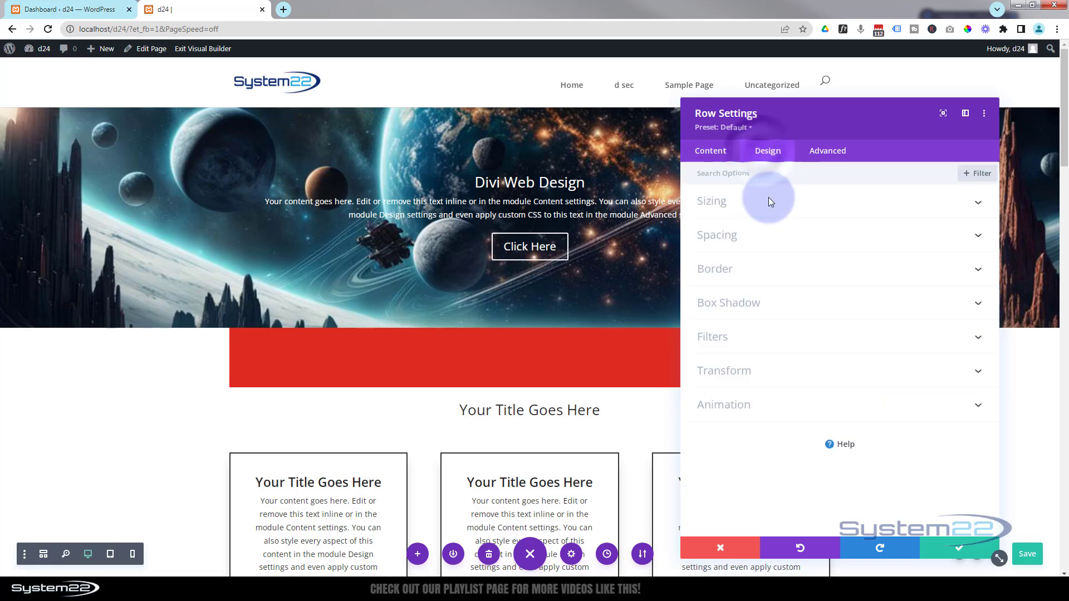
pyautogui.click(711, 200)
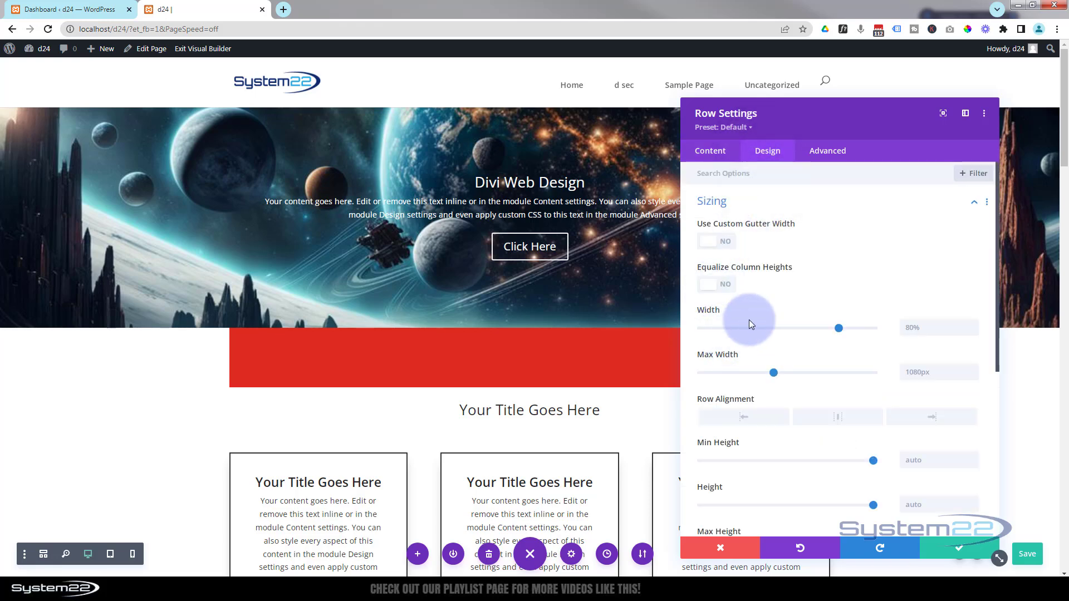
pyautogui.moveTo(839, 328); pyautogui.dragTo(872, 328)
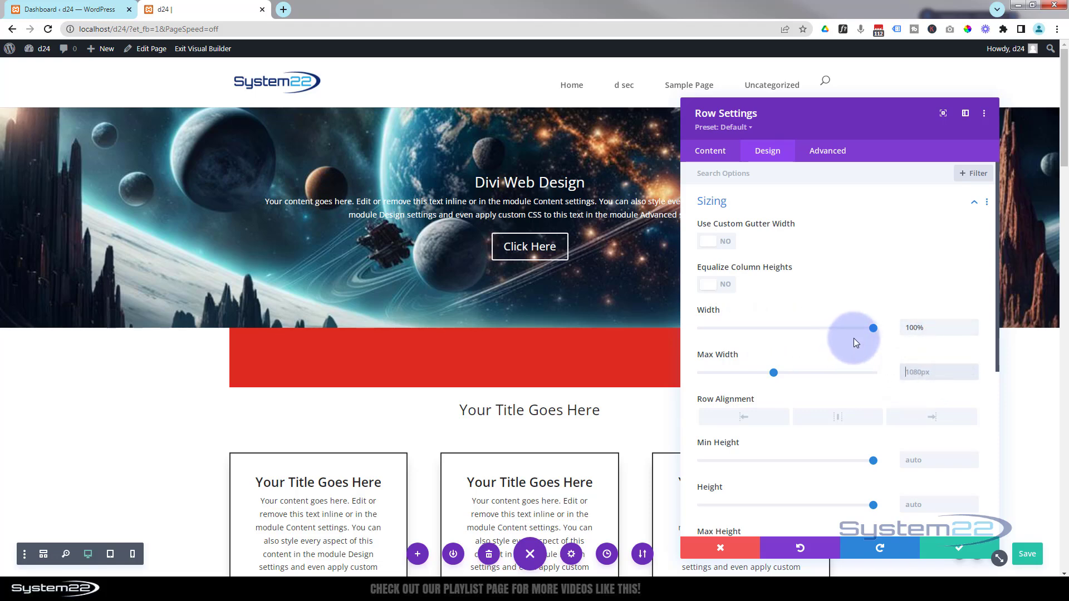
pyautogui.moveTo(772, 372); pyautogui.dragTo(707, 372)
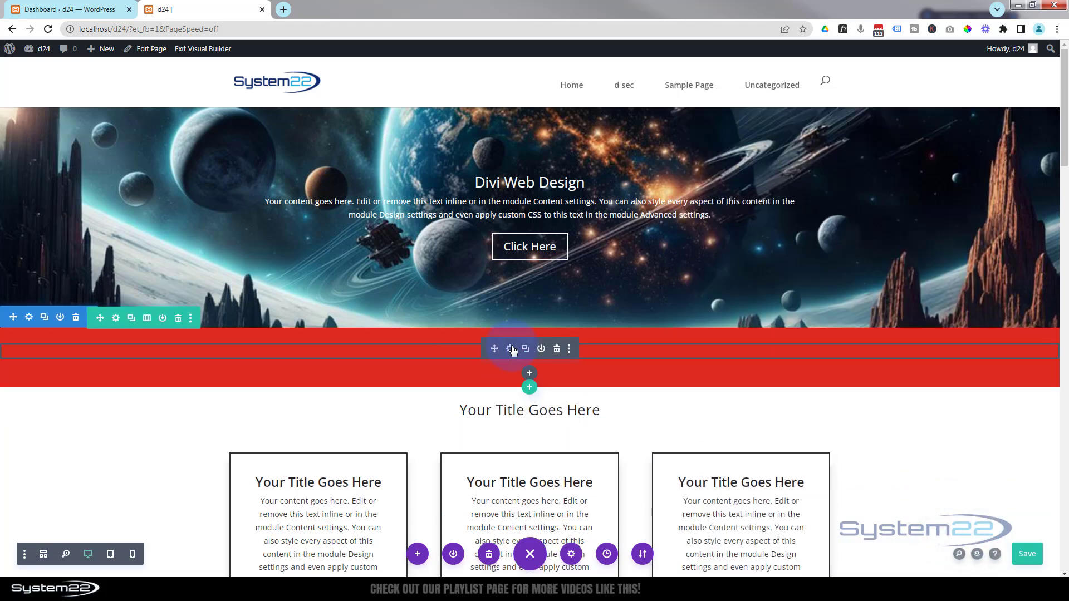
# In the Code module, type a <div class="scroller"> wrapper.
pyautogui.click(511, 348)
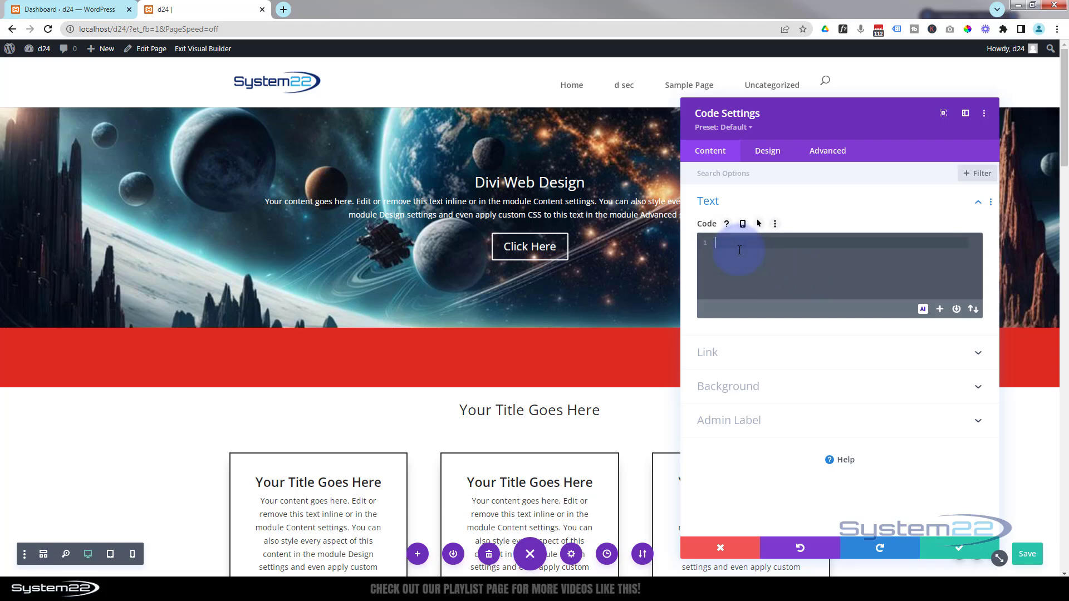
pyautogui.write('<div >')
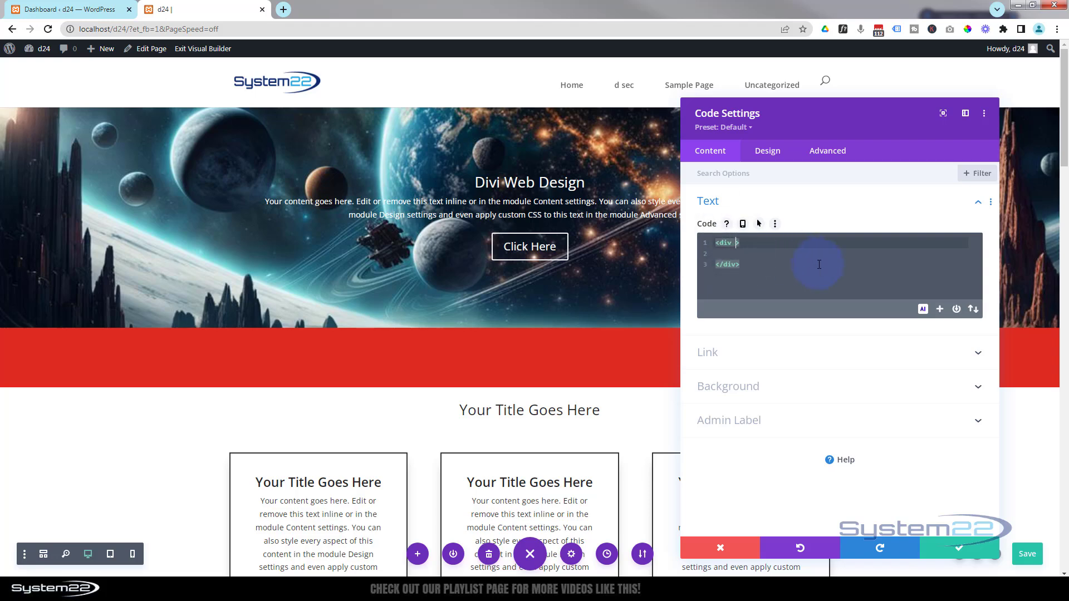
pyautogui.write('class')
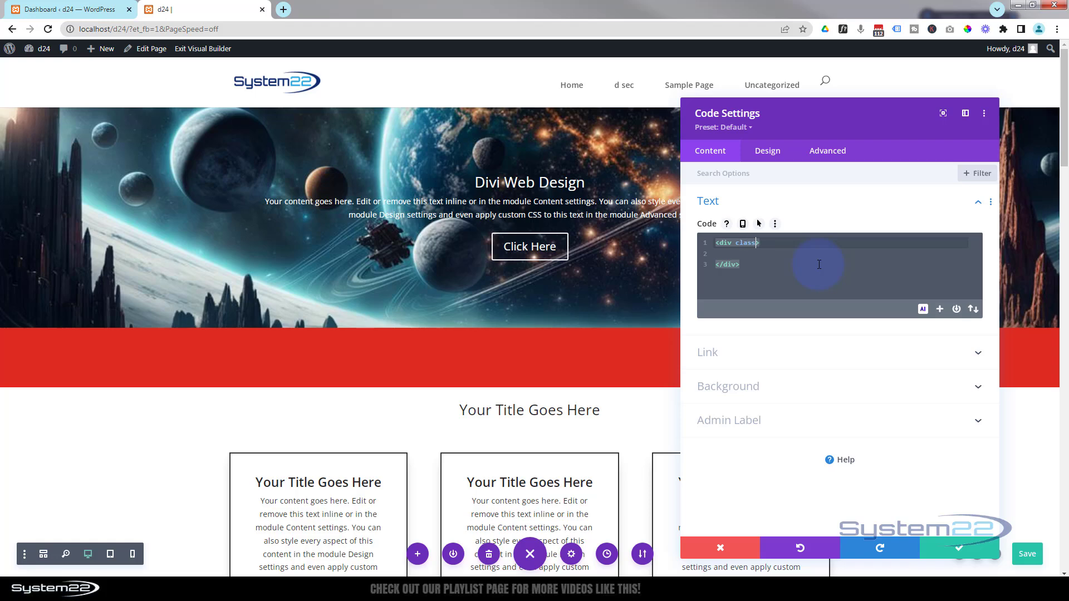
pyautogui.write('="')
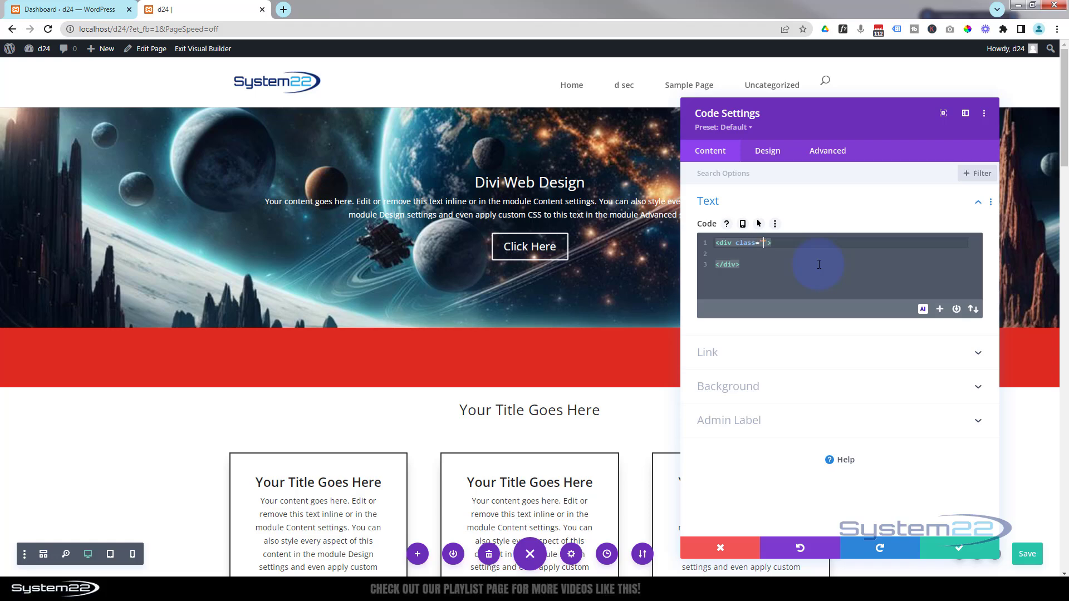
pyautogui.write('scroller')
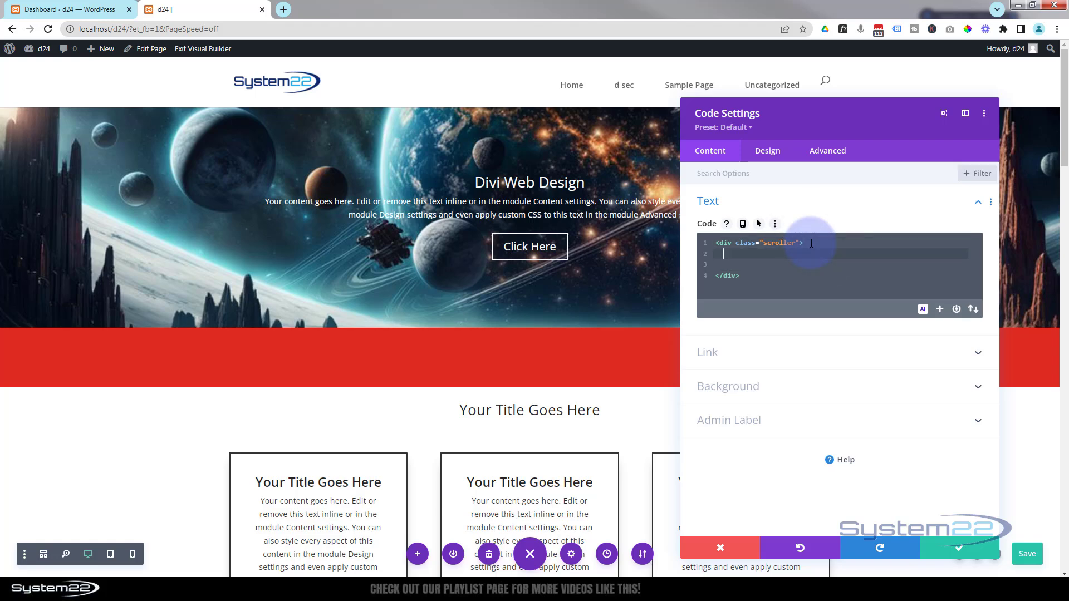
# Add an empty <span class="scroller-text"> inside the div, with its closing tag on a new line.
pyautogui.write('<')
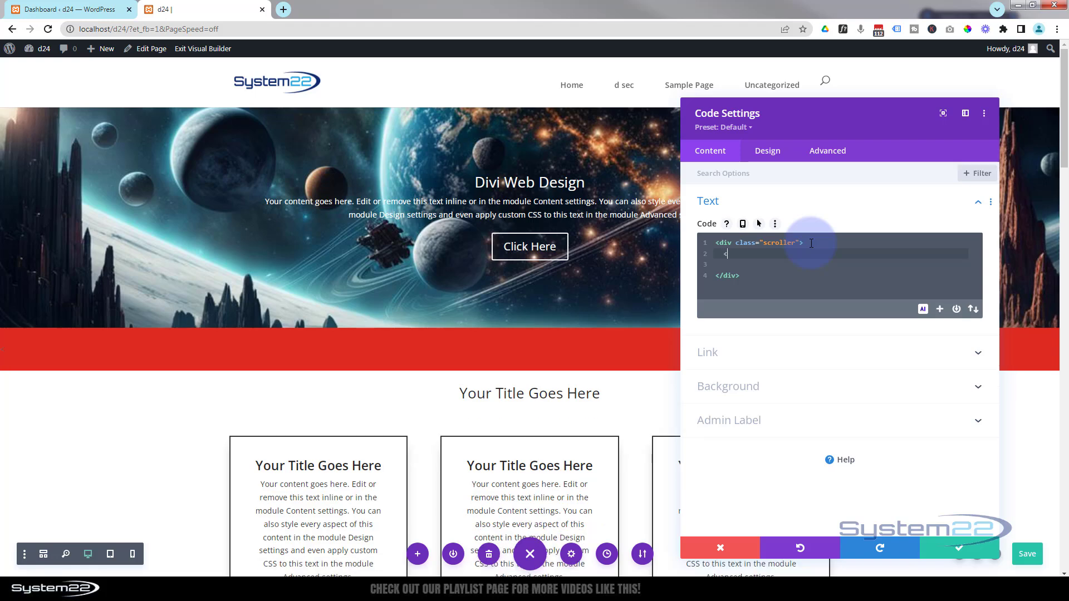
pyautogui.write('<span')
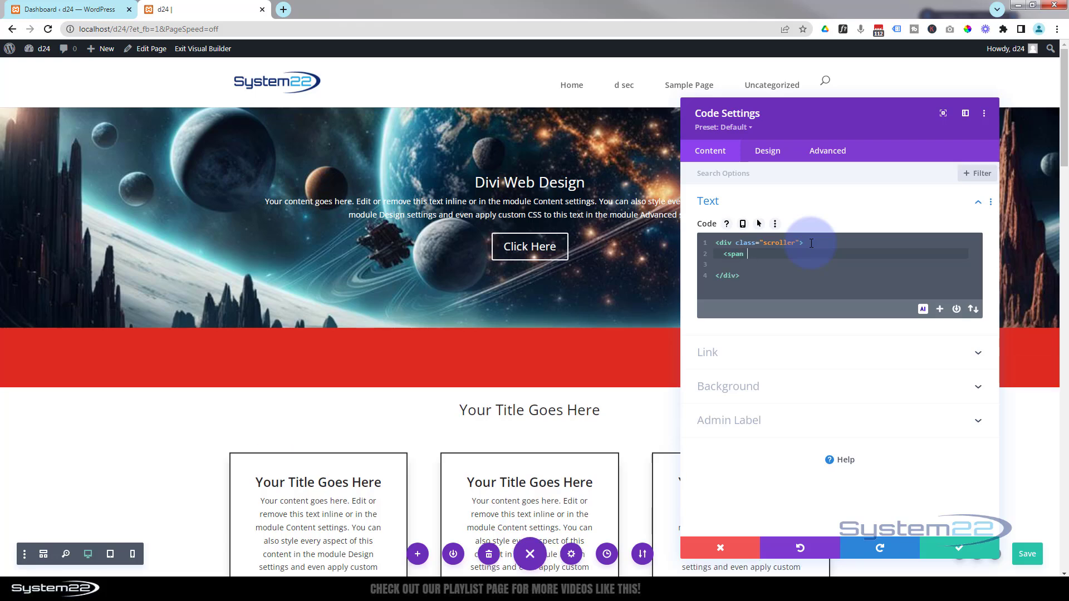
pyautogui.write('class="')
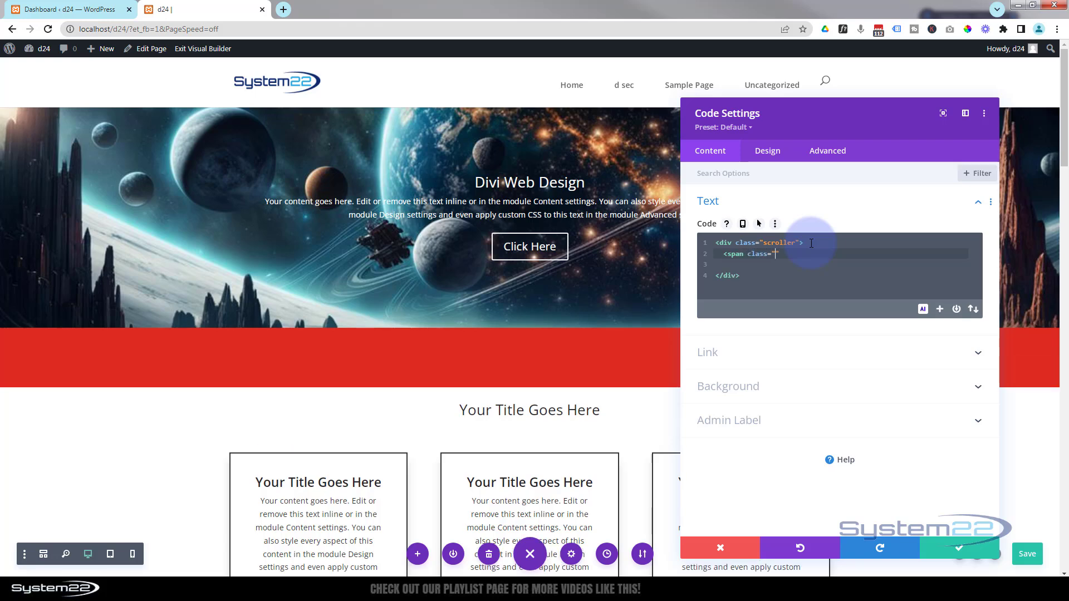
pyautogui.write('scr')
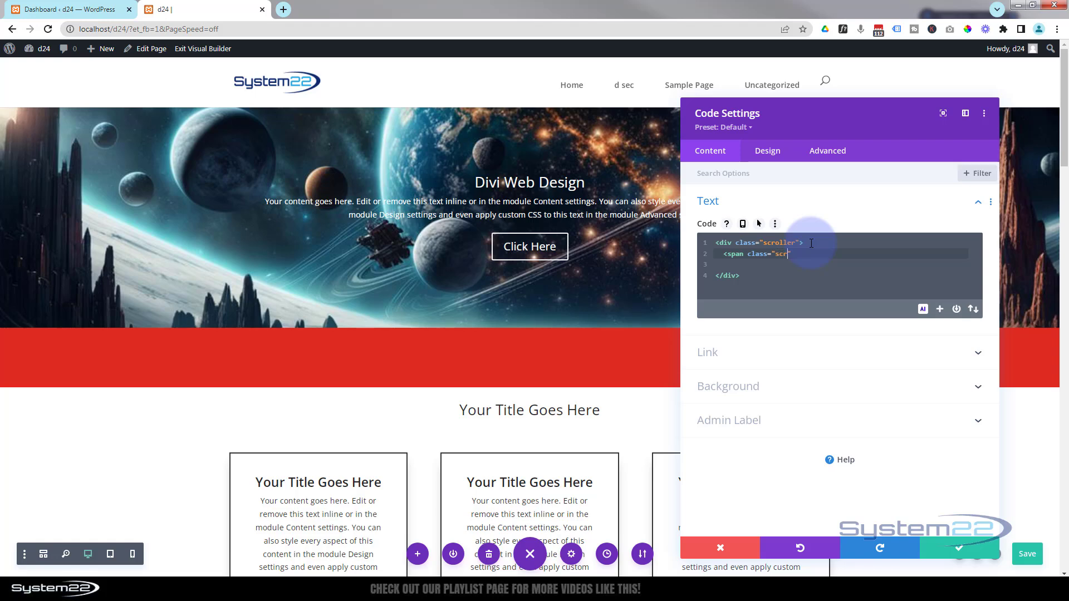
pyautogui.write('oller-')
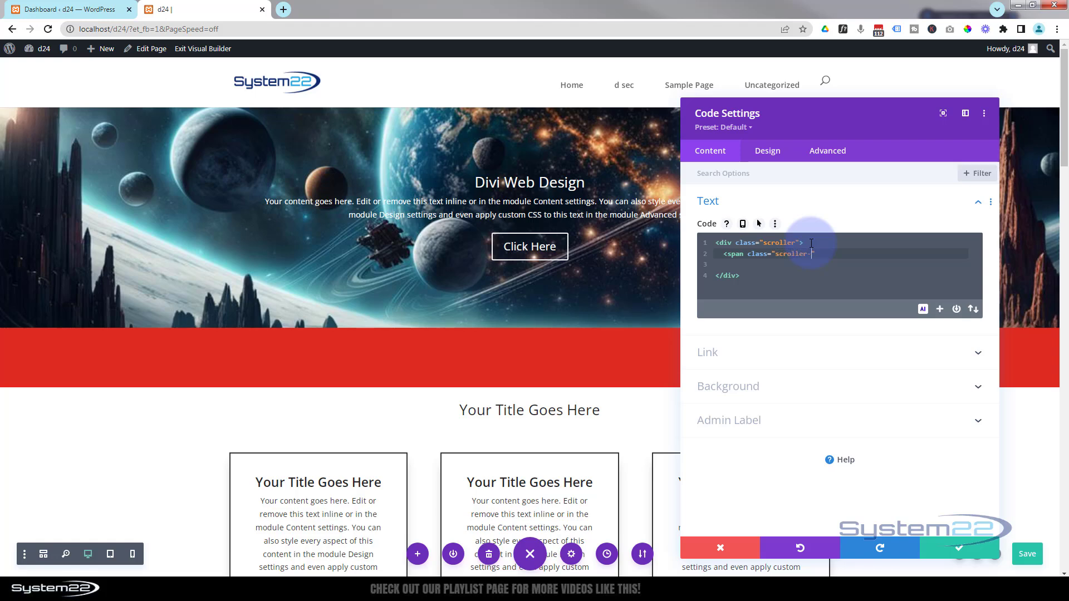
pyautogui.write('text')
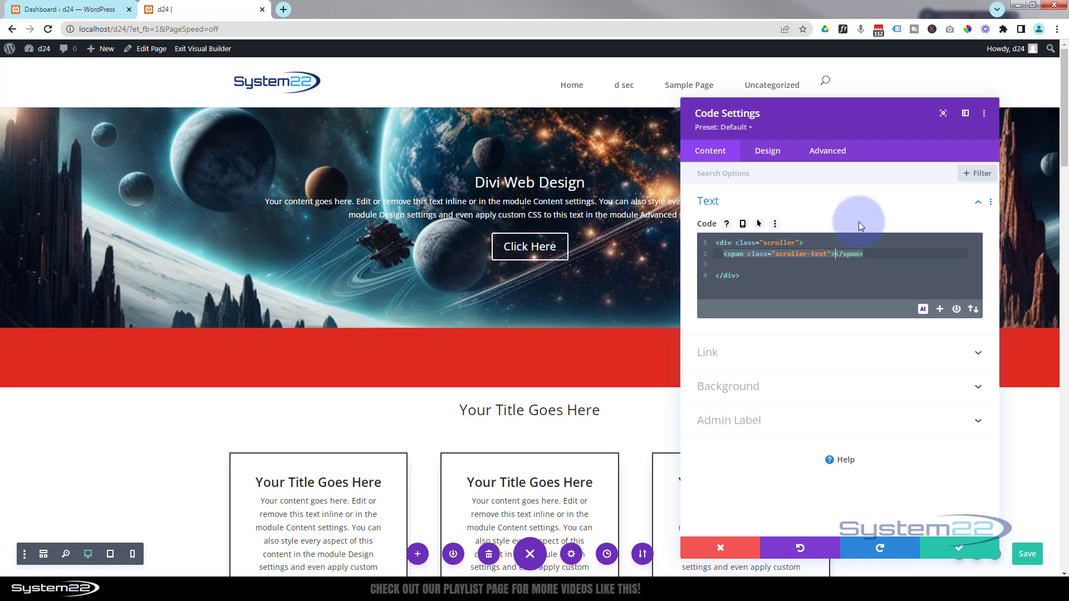
pyautogui.press('Enter')
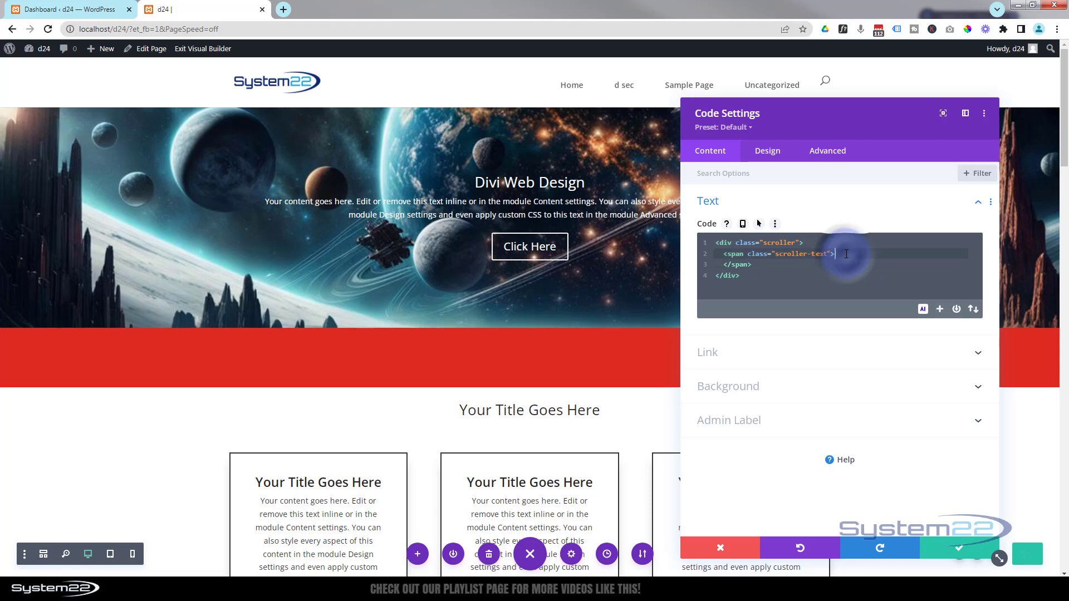
# Type 'Sale On Now' inside the scroller-text span.
pyautogui.press('enter')
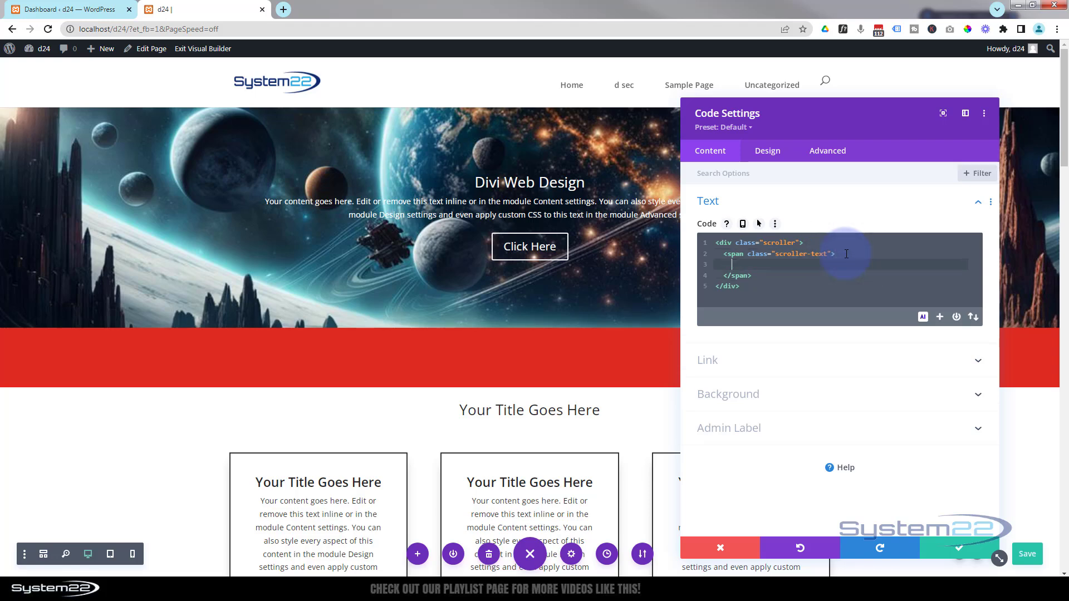
pyautogui.write('Sale')
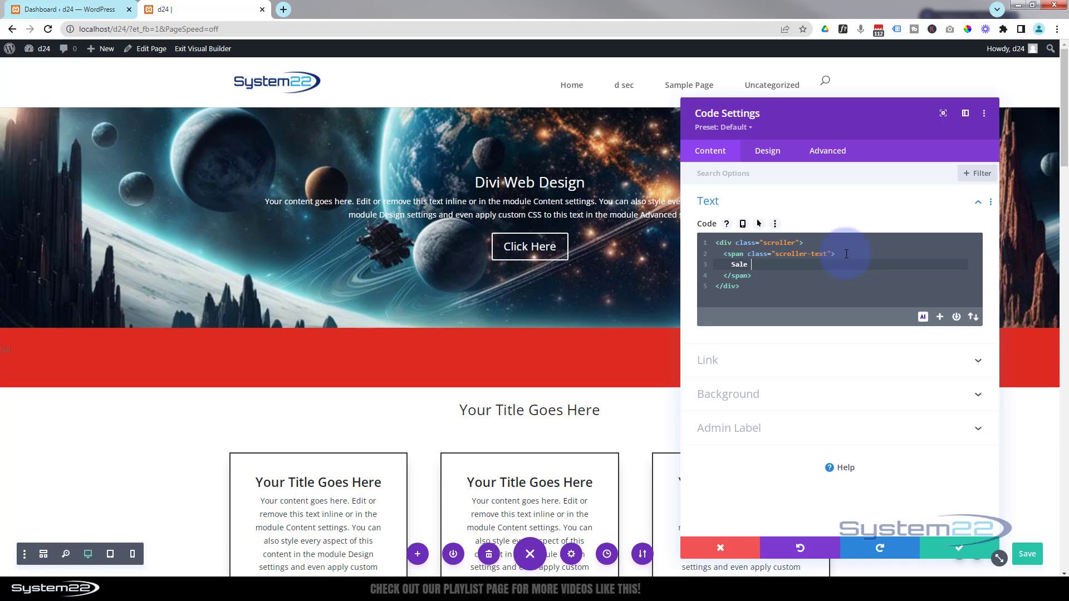
pyautogui.write('On No')
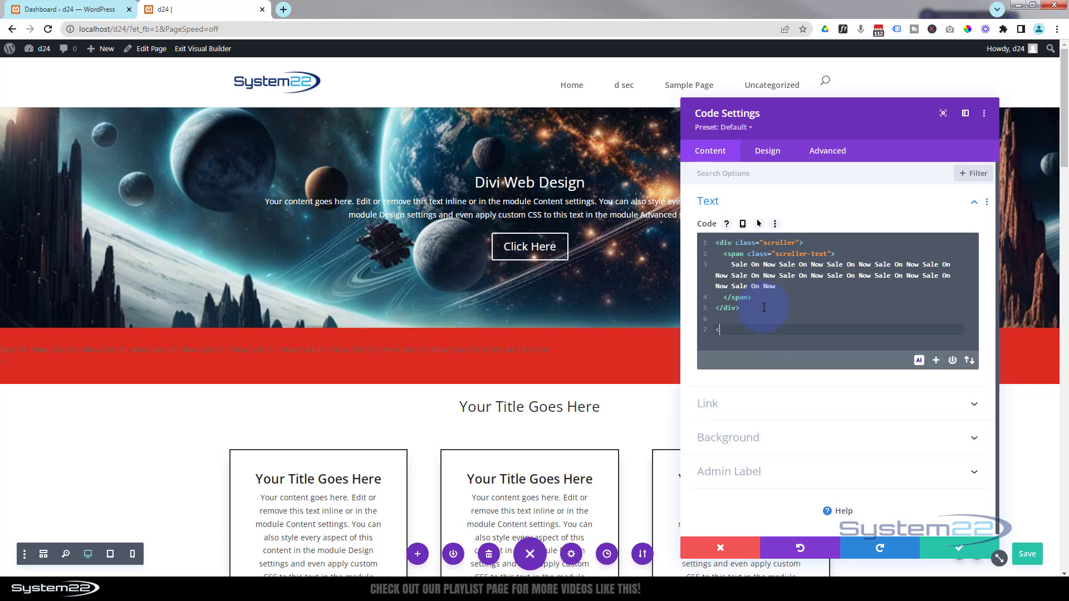
# Add a <style> block with .scroller { width:100%; overflow:hidden; }.
pyautogui.write('st')
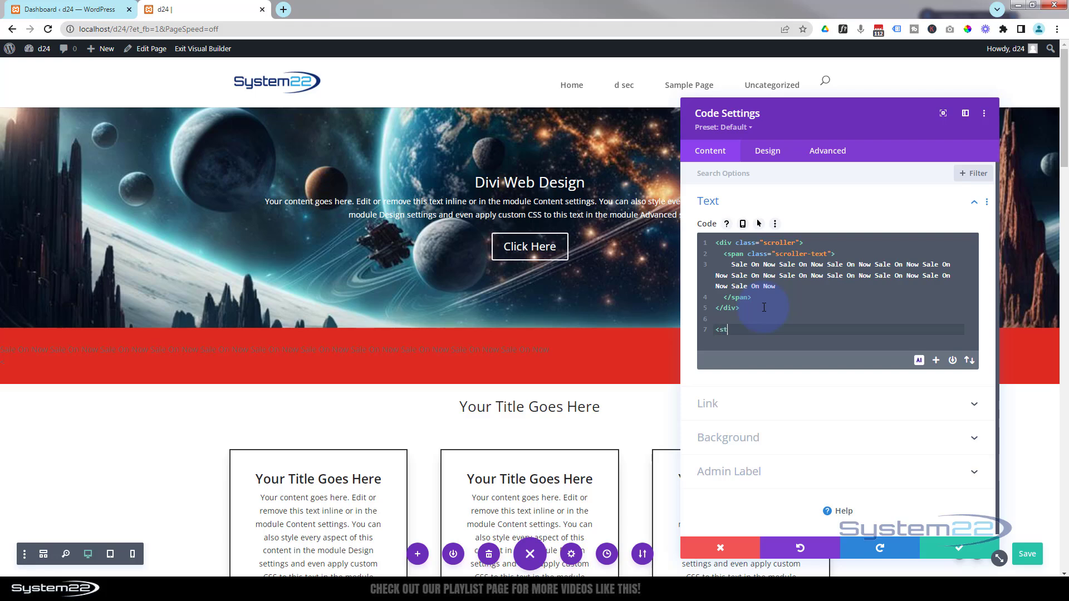
pyautogui.write('yle>')
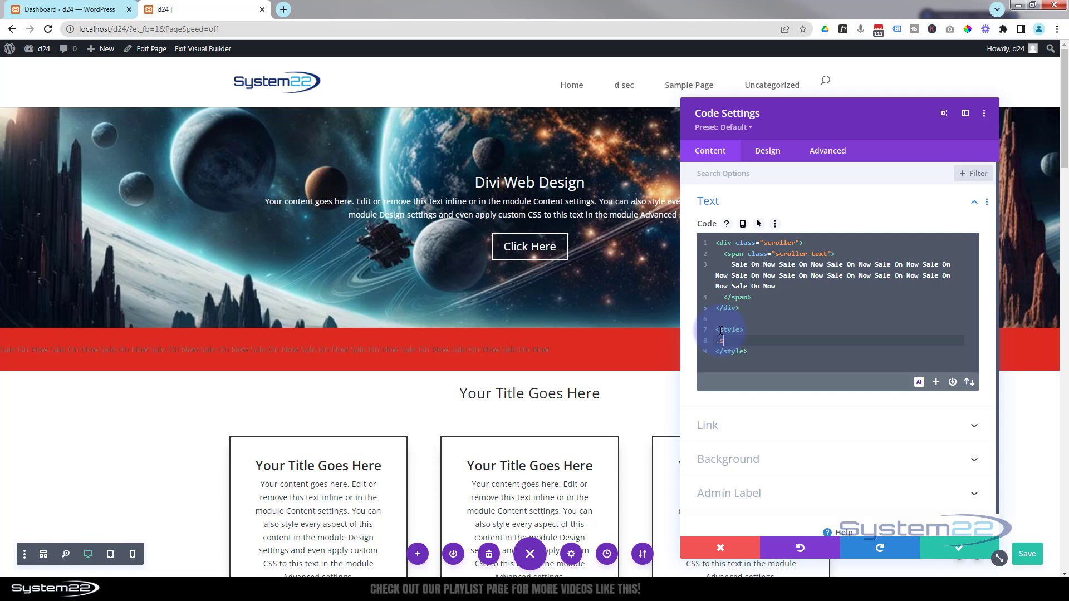
pyautogui.write('.scroller')
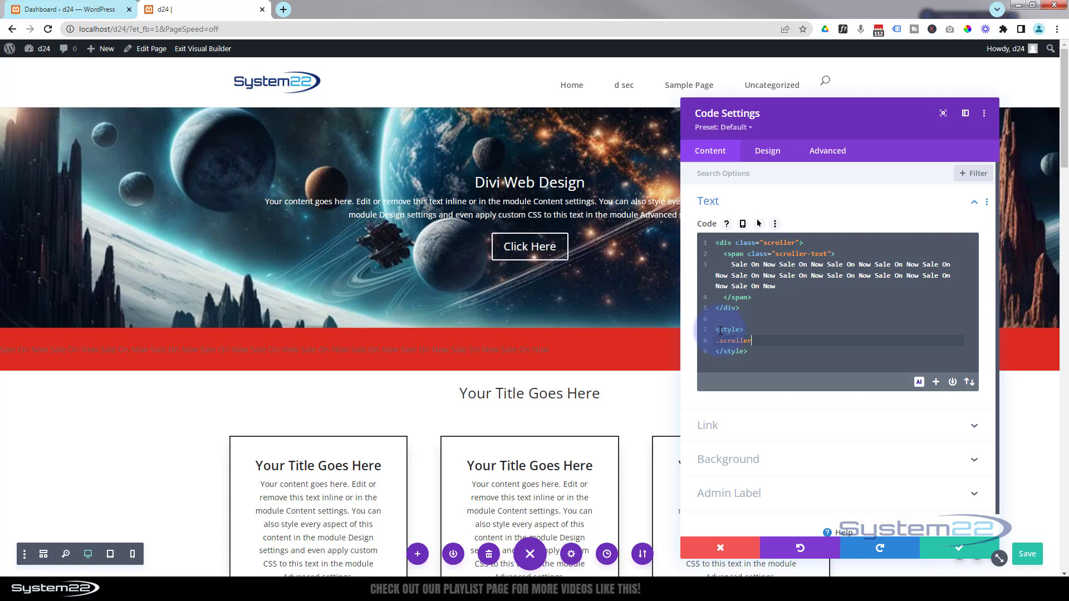
pyautogui.write('{')
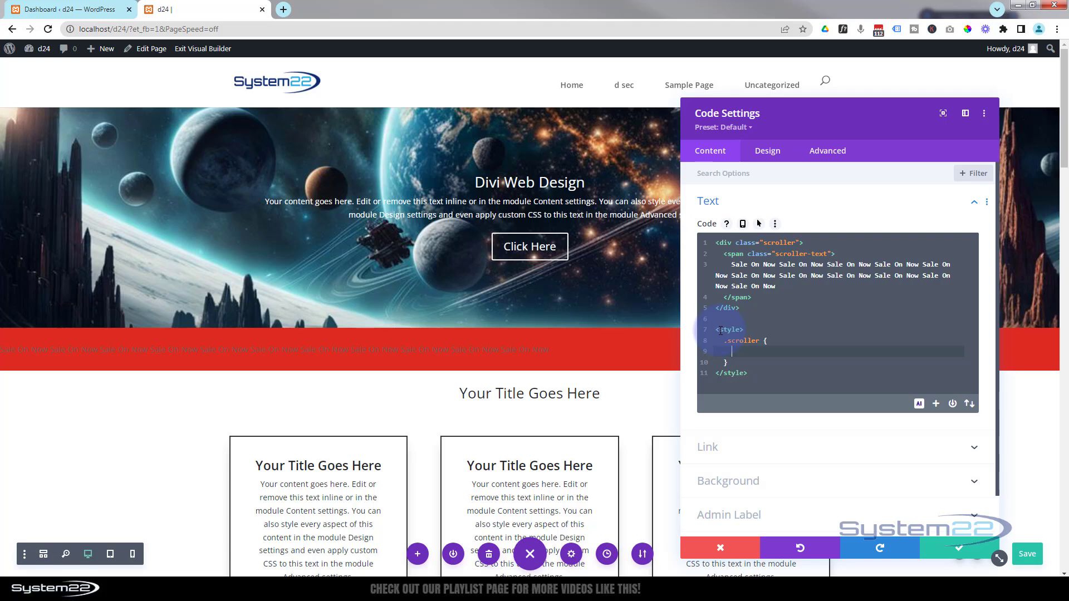
pyautogui.write('width:100')
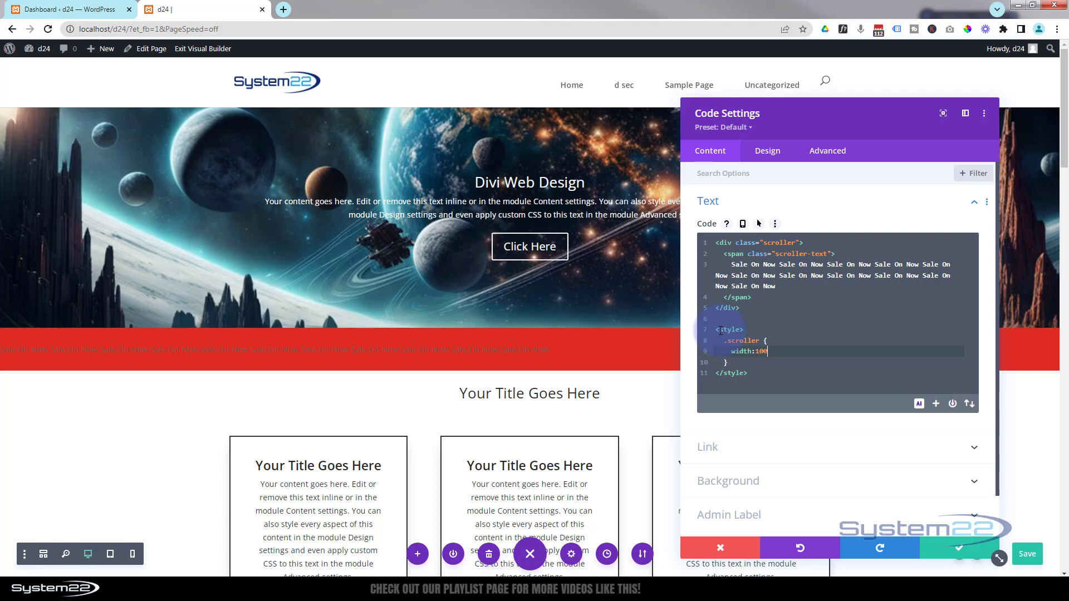
pyautogui.write('%;')
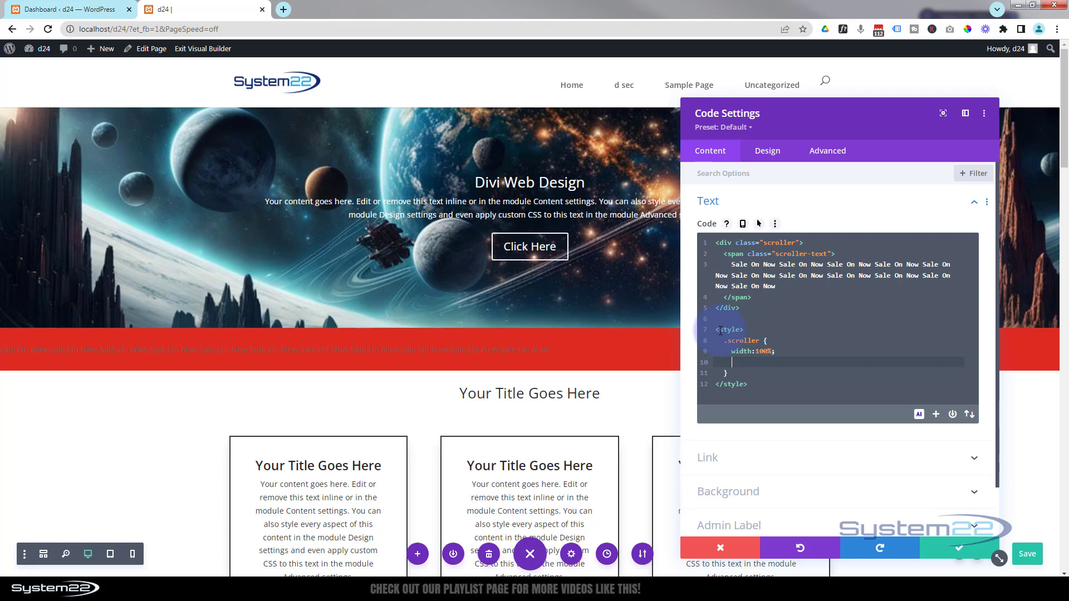
pyautogui.write('overflow:hi')
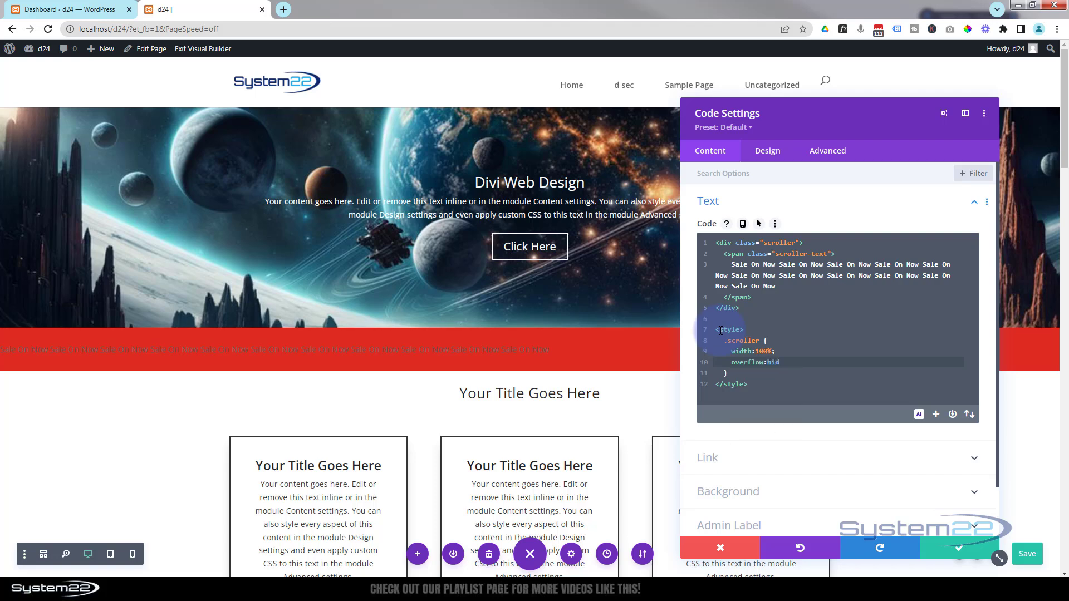
pyautogui.write('den')
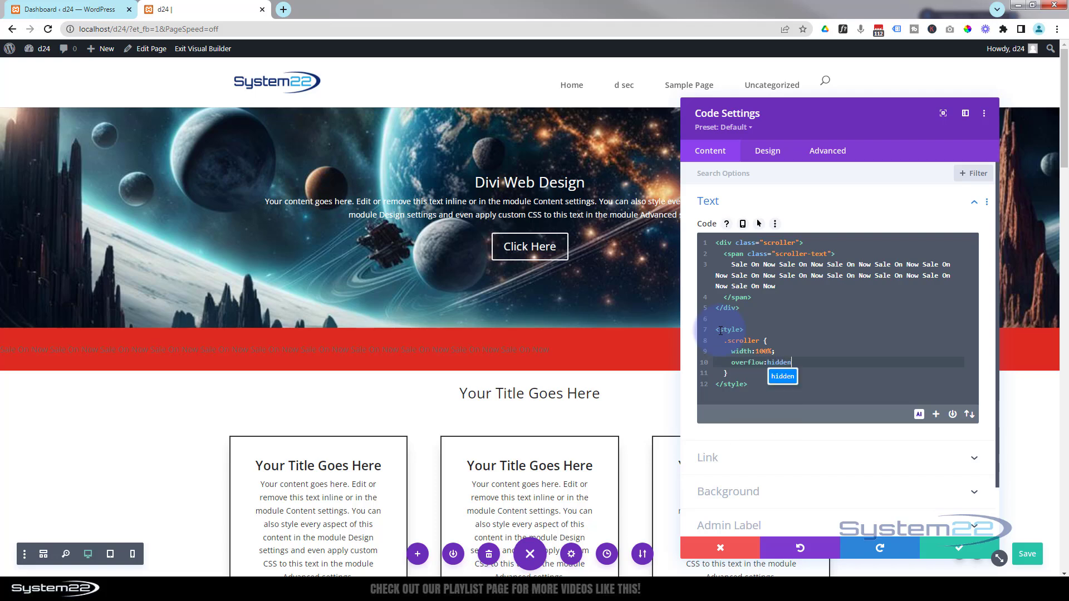
pyautogui.write(';')
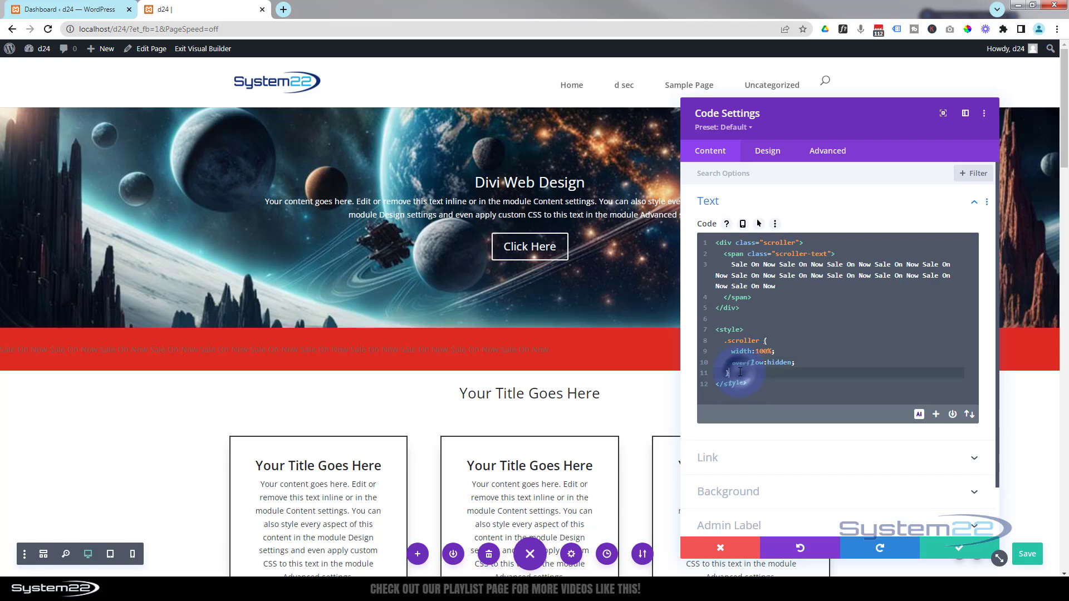
# Start a .scroller-text rule setting the text color to white (#fff).
pyautogui.press('Enter')
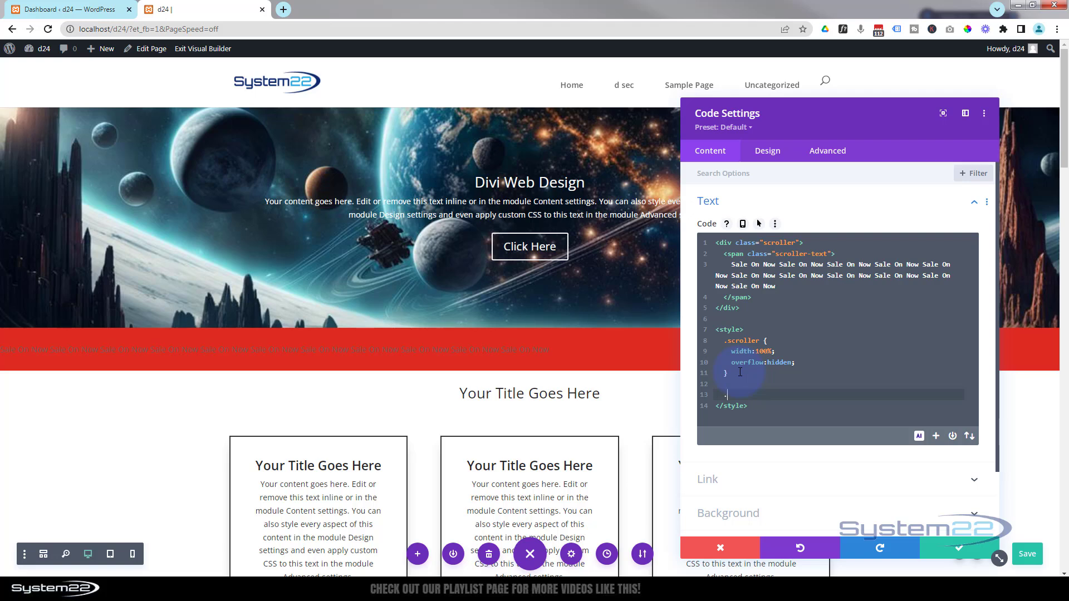
pyautogui.write('scroller')
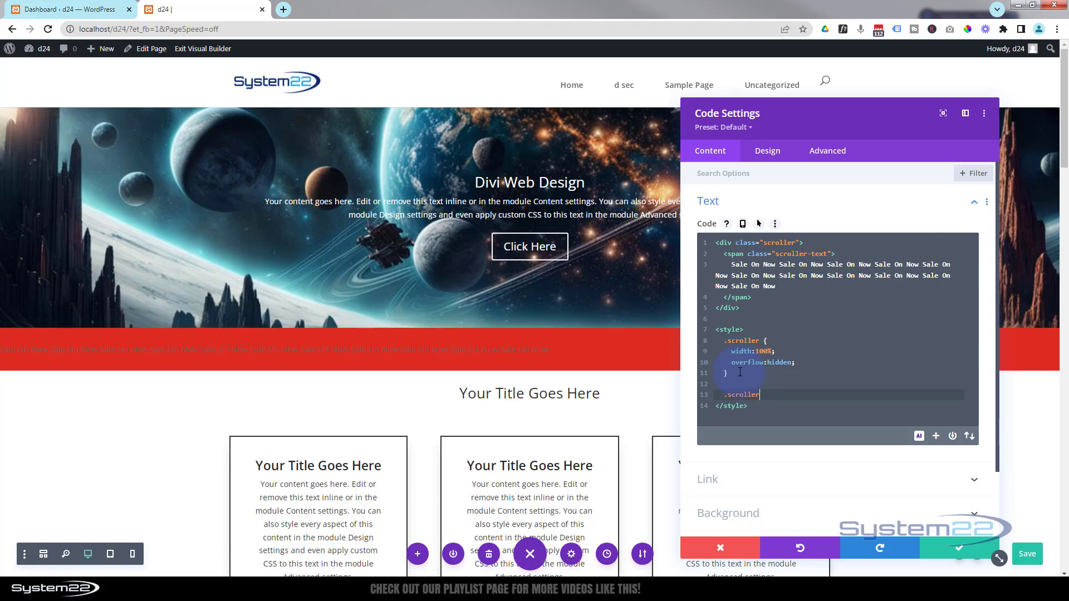
pyautogui.write('-text')
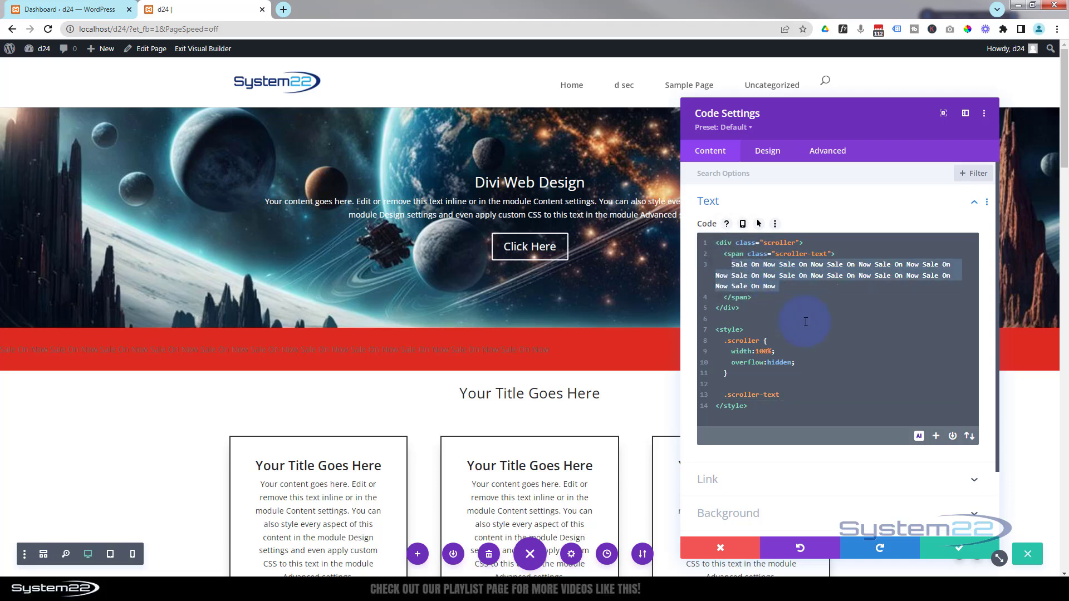
pyautogui.click(777, 394)
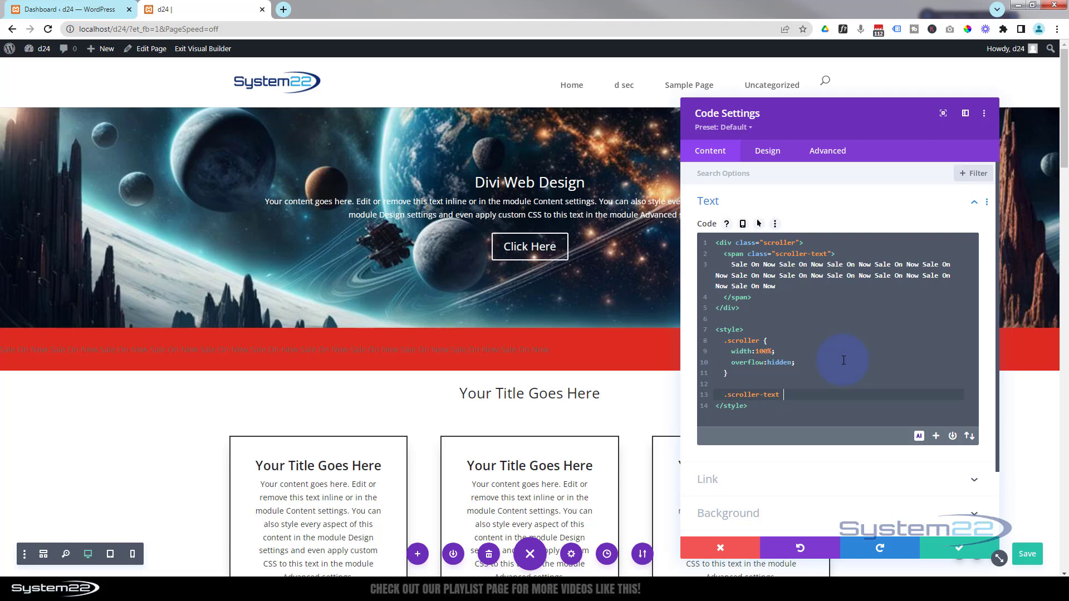
pyautogui.write('{')
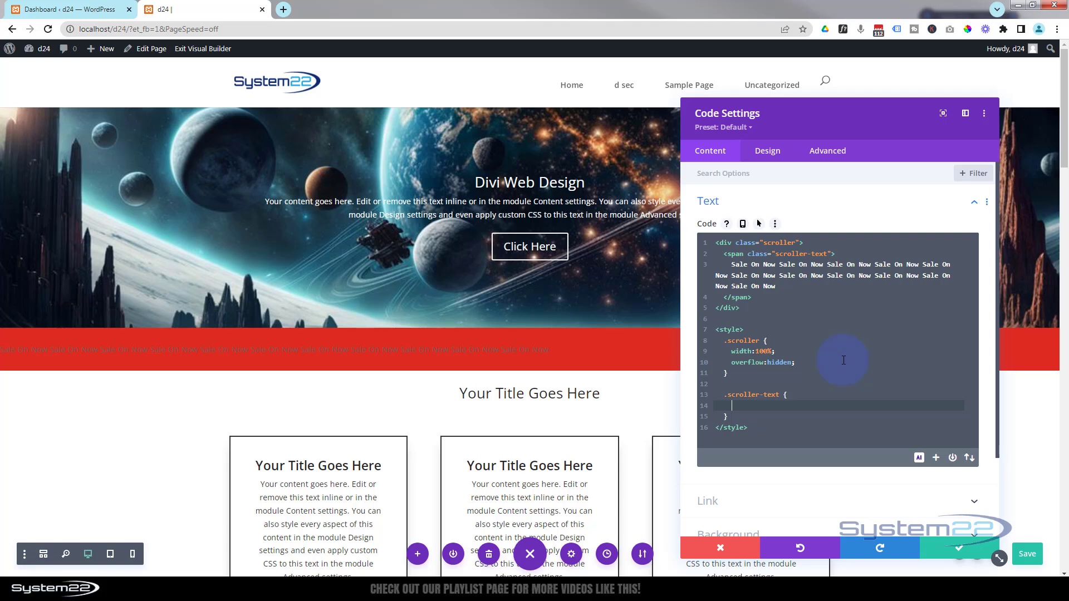
pyautogui.write('color:#fff;')
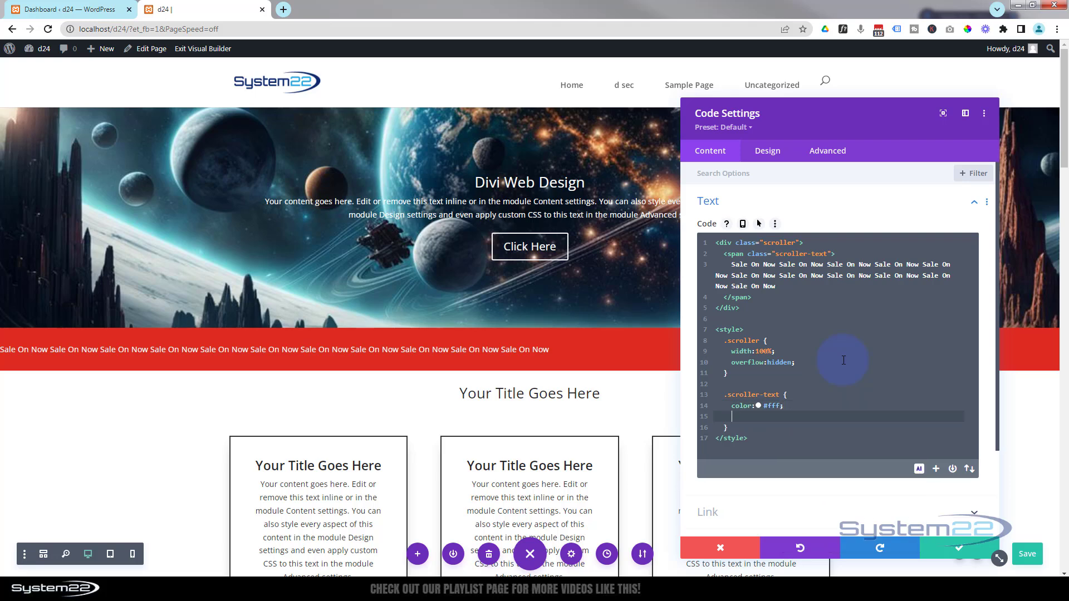
# Make the scroller text bold and set its font size to 20px.
pyautogui.write('font-weight')
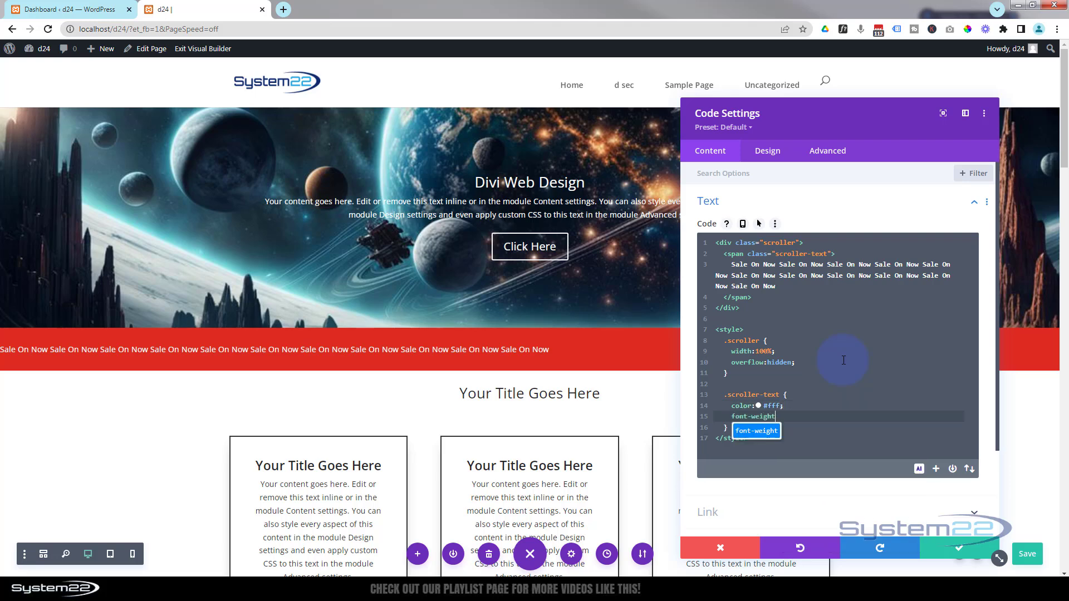
pyautogui.write('bold')
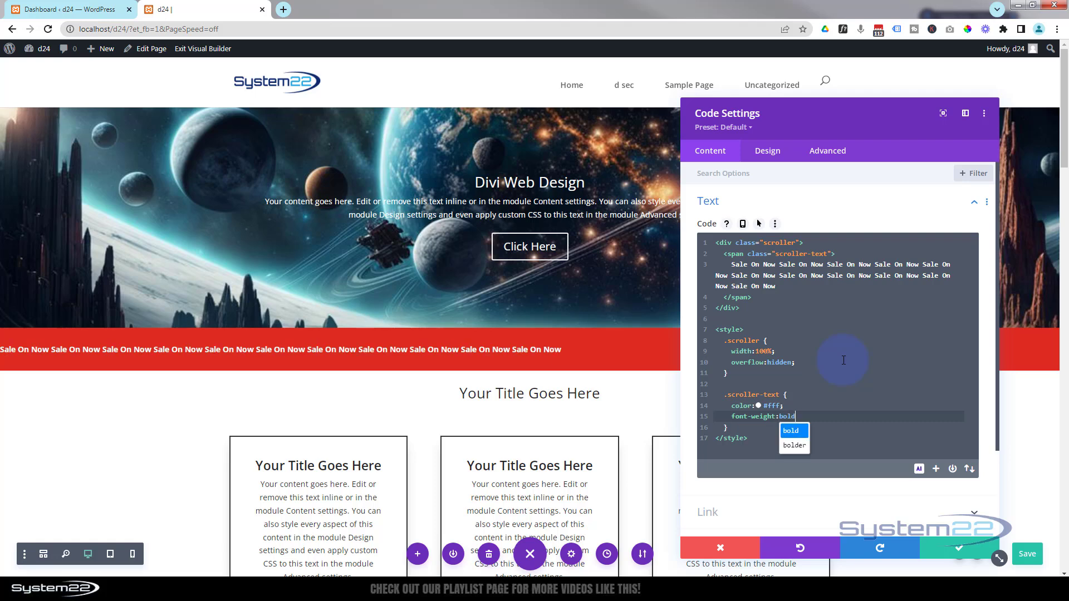
pyautogui.click(790, 430)
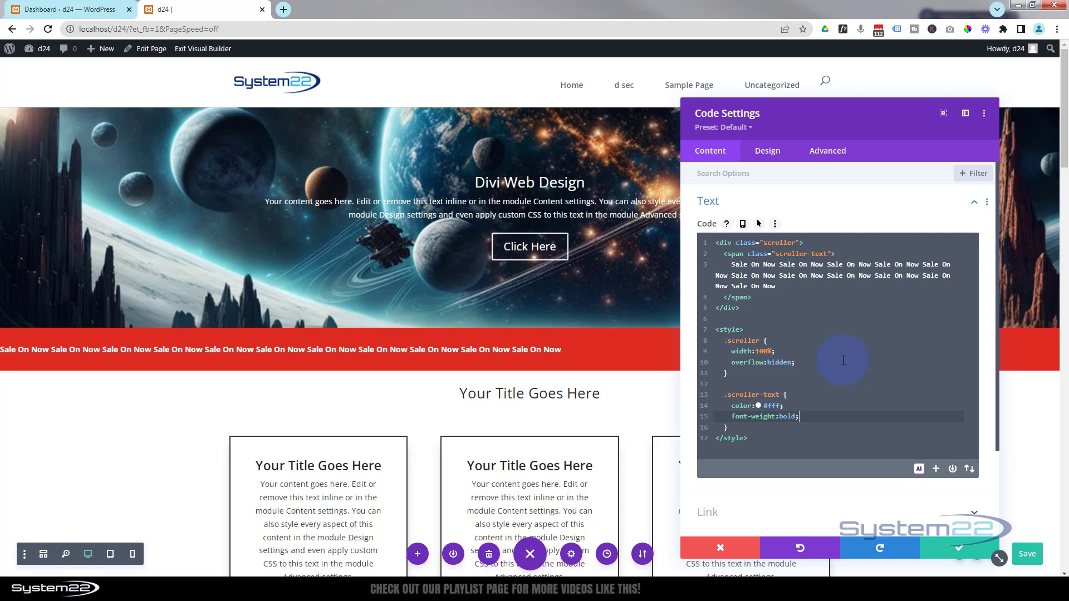
pyautogui.press('enter')
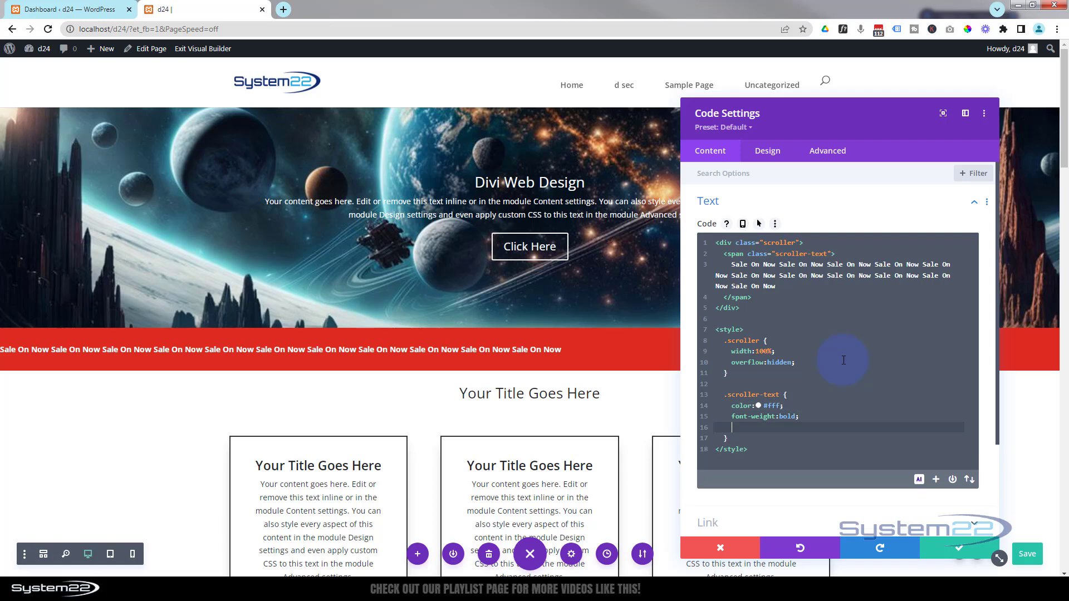
pyautogui.write('font-size:')
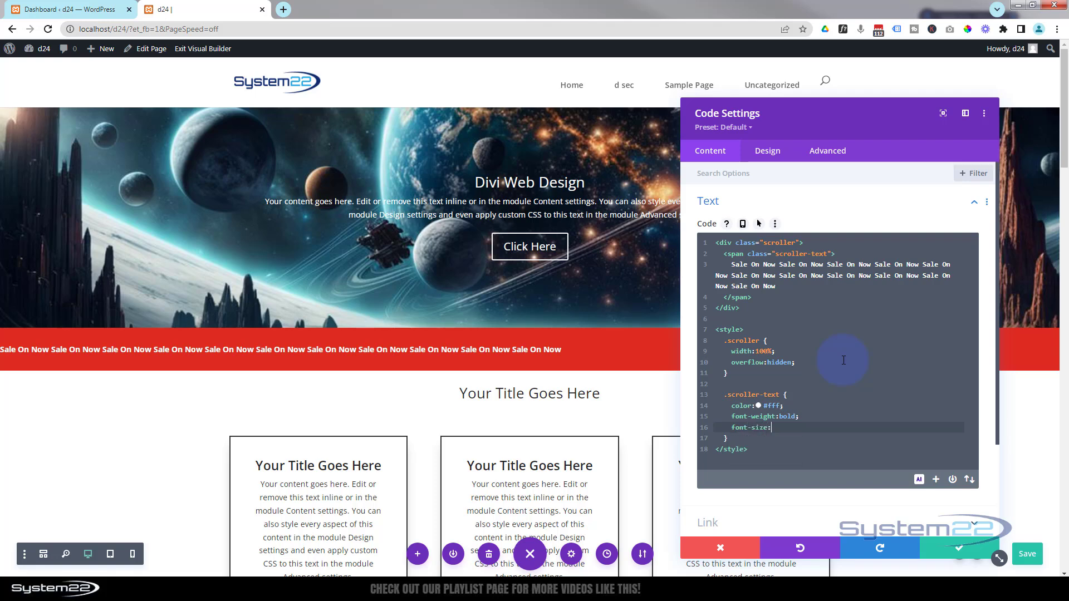
pyautogui.write('20px')
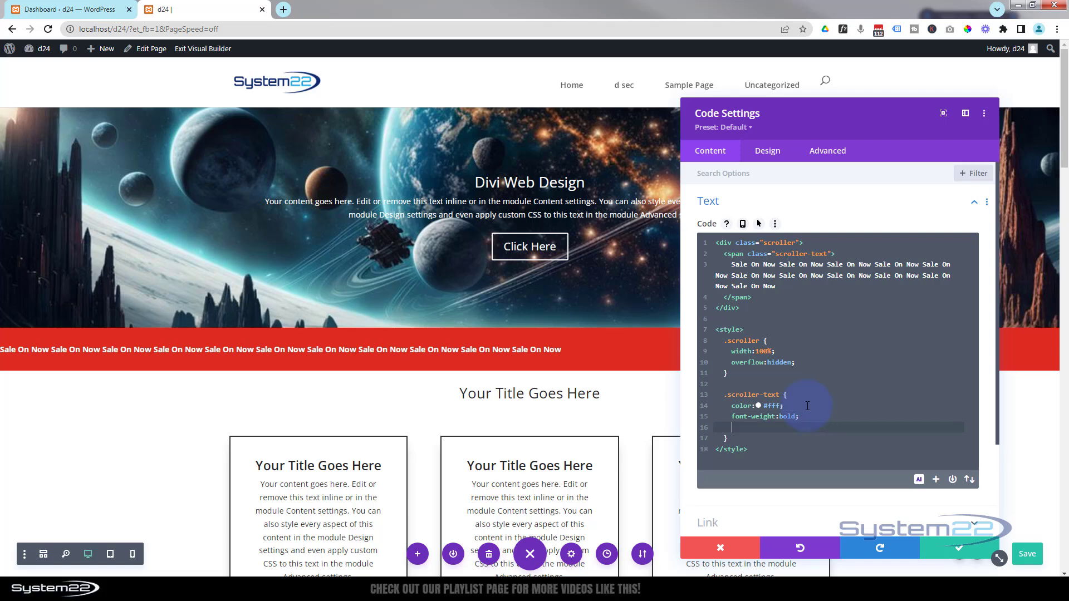
# Give .scroller-text inline-block display and white-space: nowrap.
pyautogui.write('display:inline-b;o')
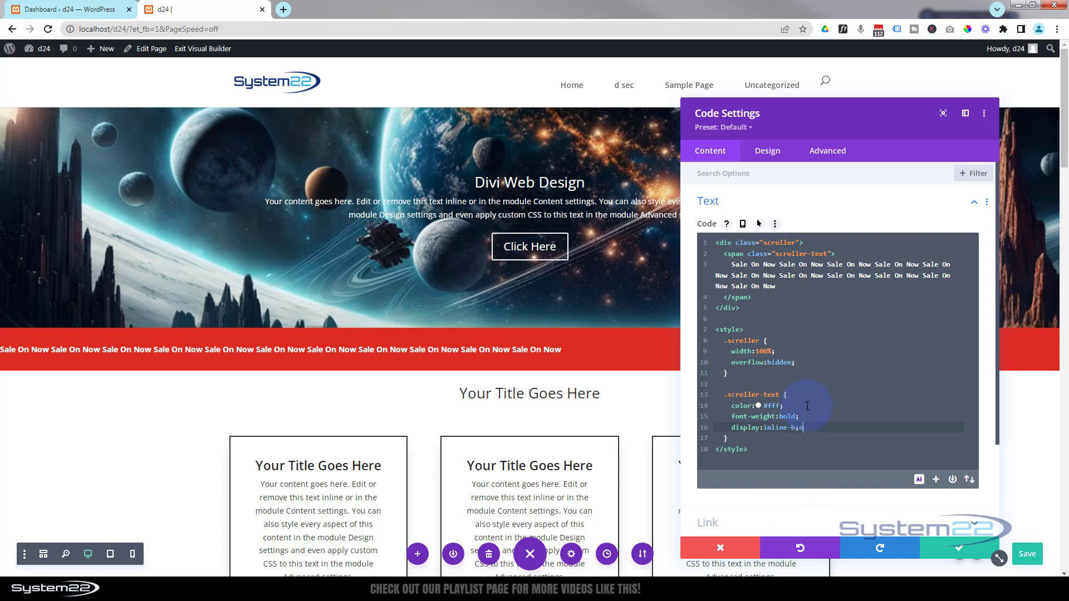
pyautogui.write('lock;')
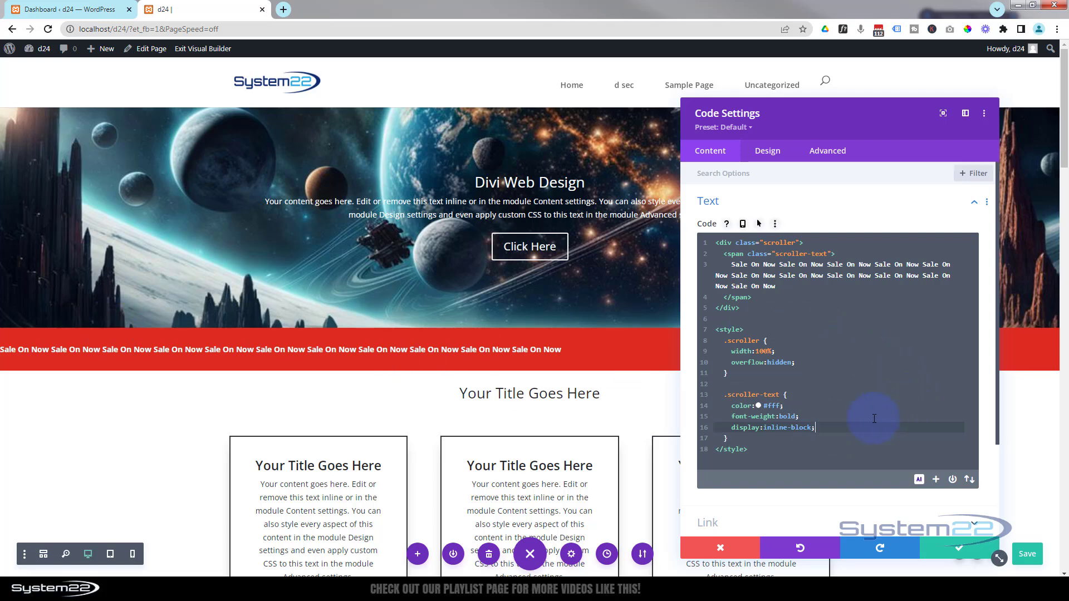
pyautogui.write('w')
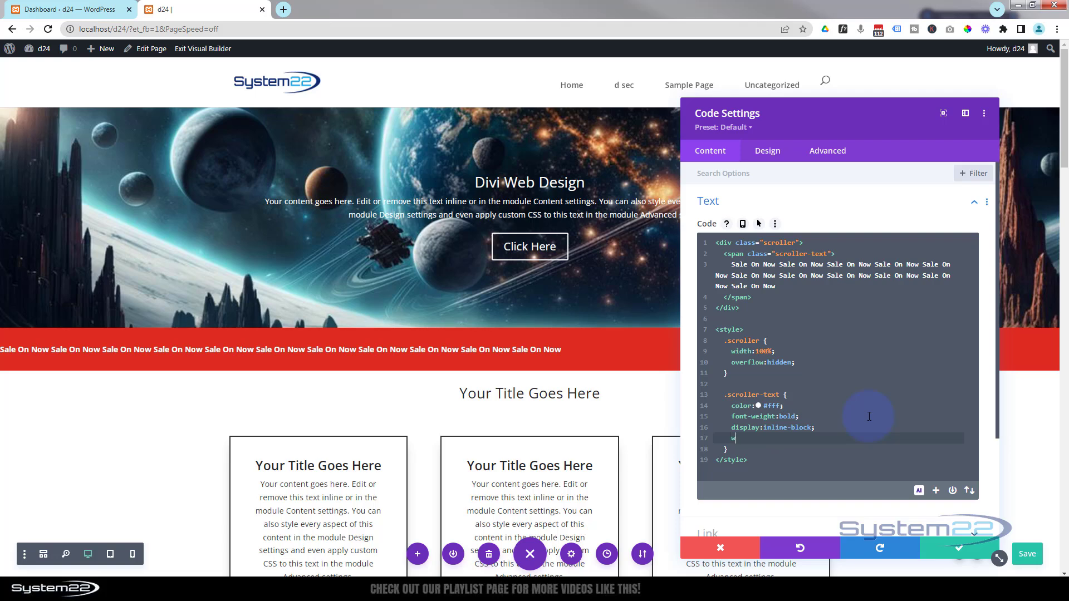
pyautogui.write('hite-space: nowrap;')
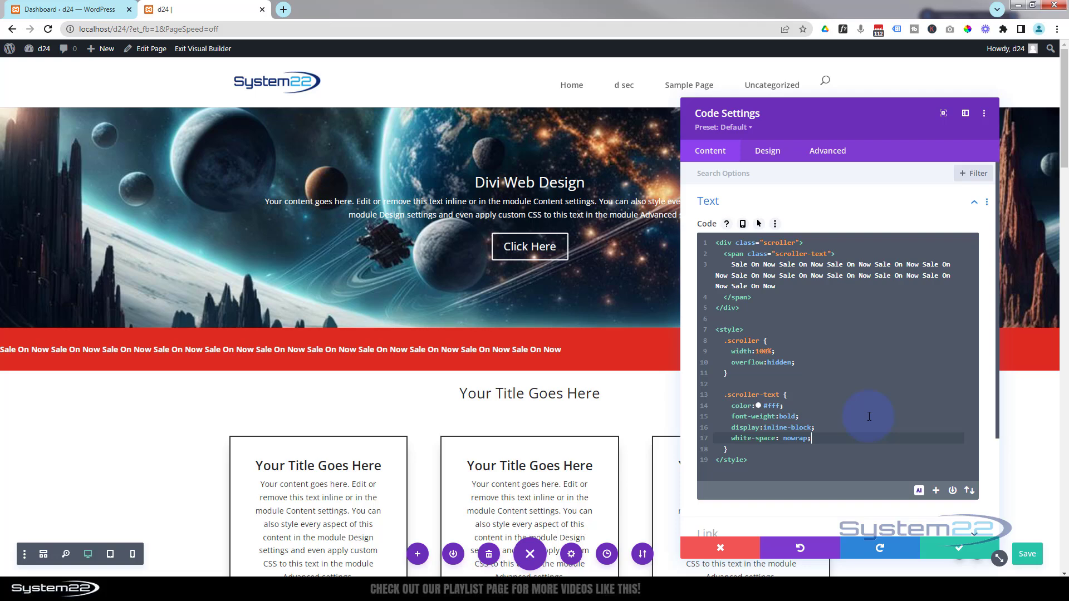
# Add animation: scroller 15s linear infinite to .scroller-text.
pyautogui.press('enter')
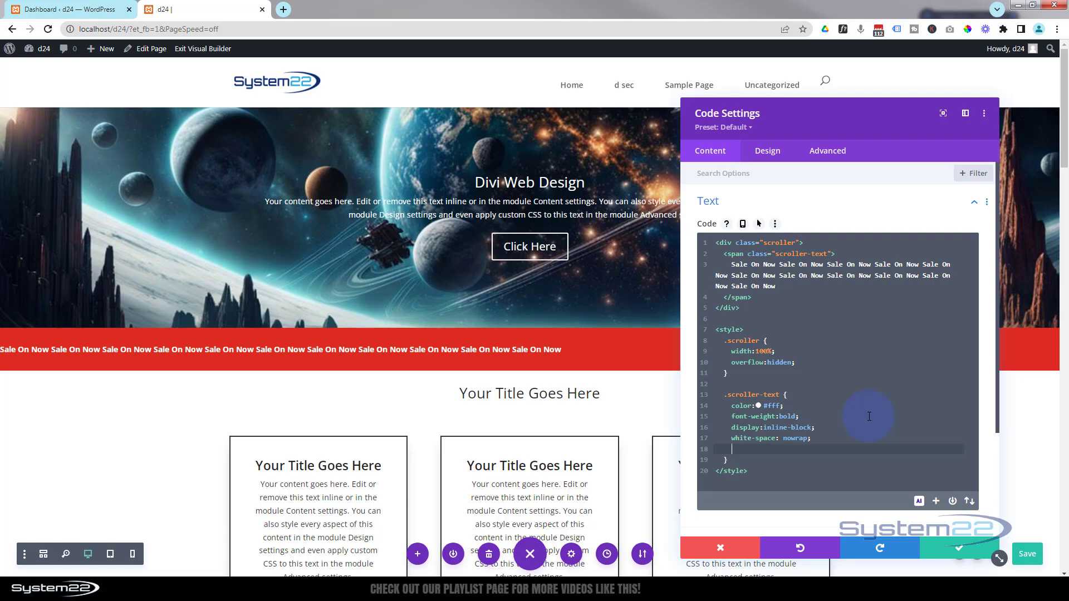
pyautogui.write('animation:')
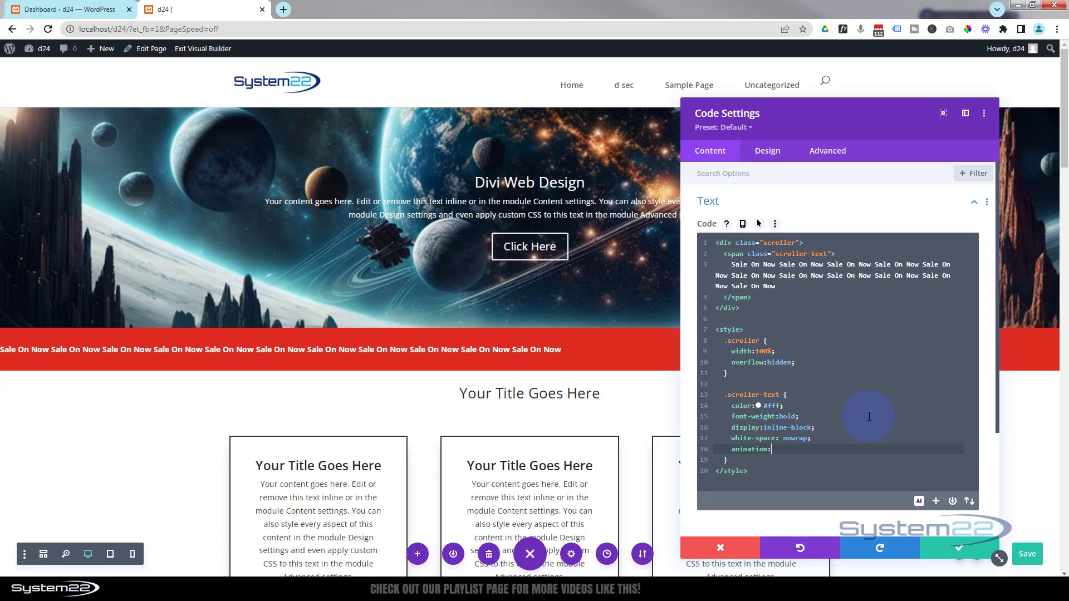
pyautogui.write('s')
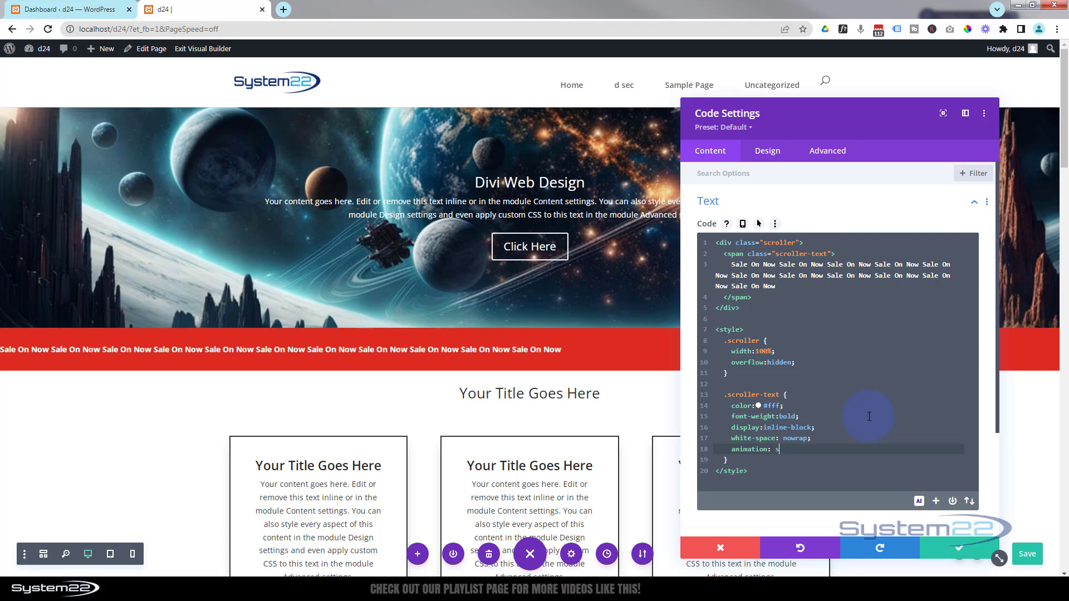
pyautogui.write('croller')
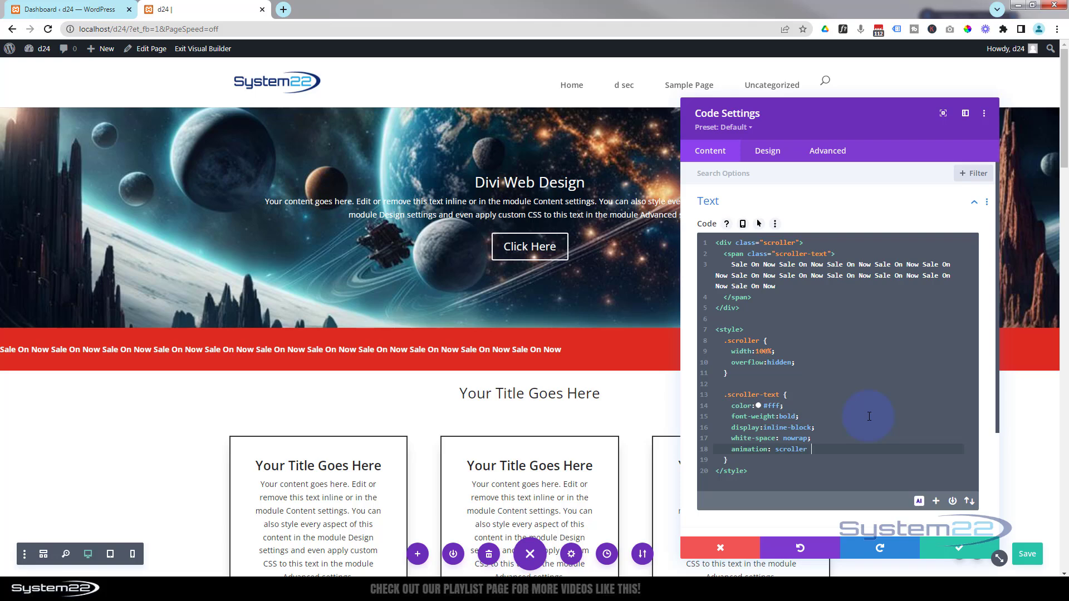
pyautogui.write('15s')
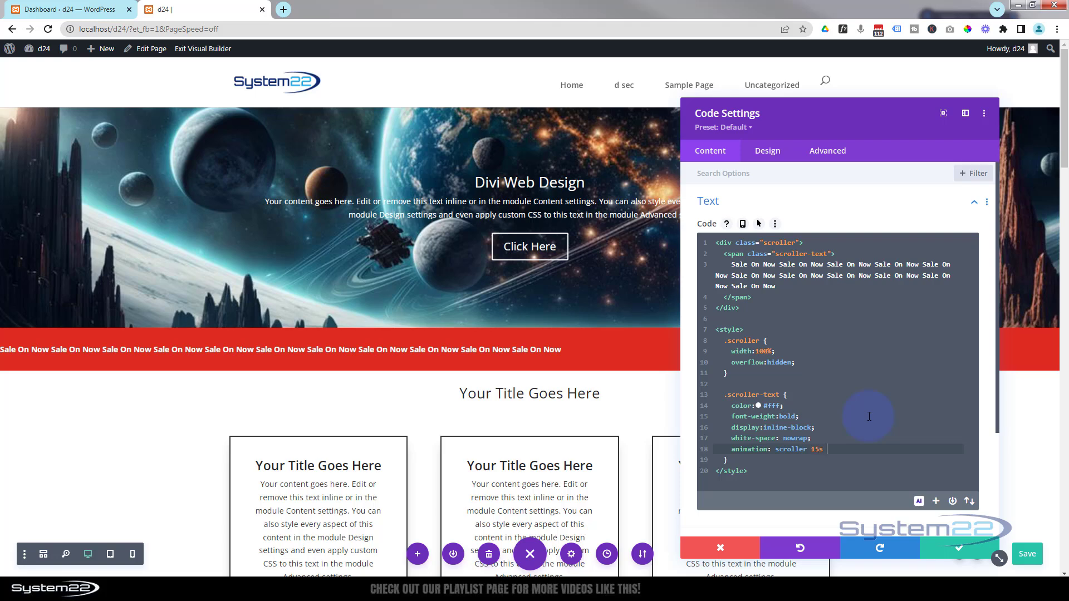
pyautogui.write('linear infinite;')
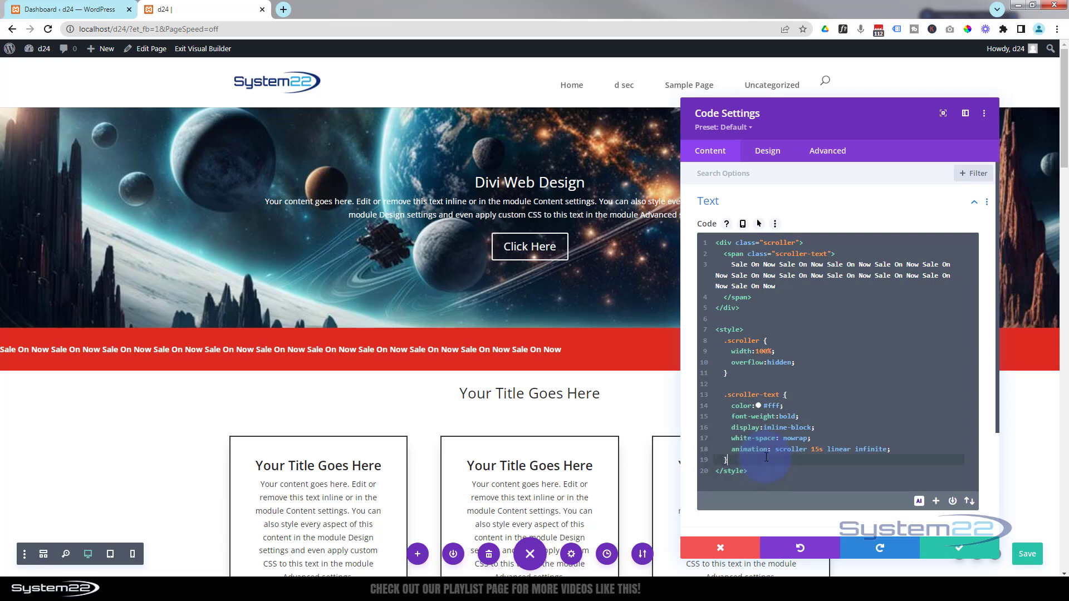
pyautogui.press('enter')
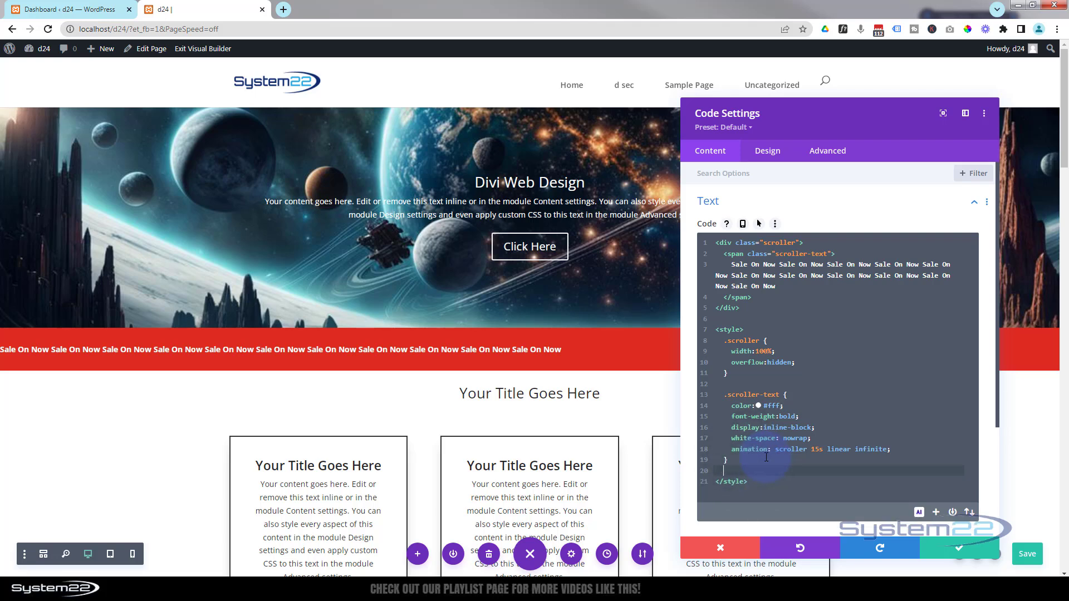
pyautogui.press('enter')
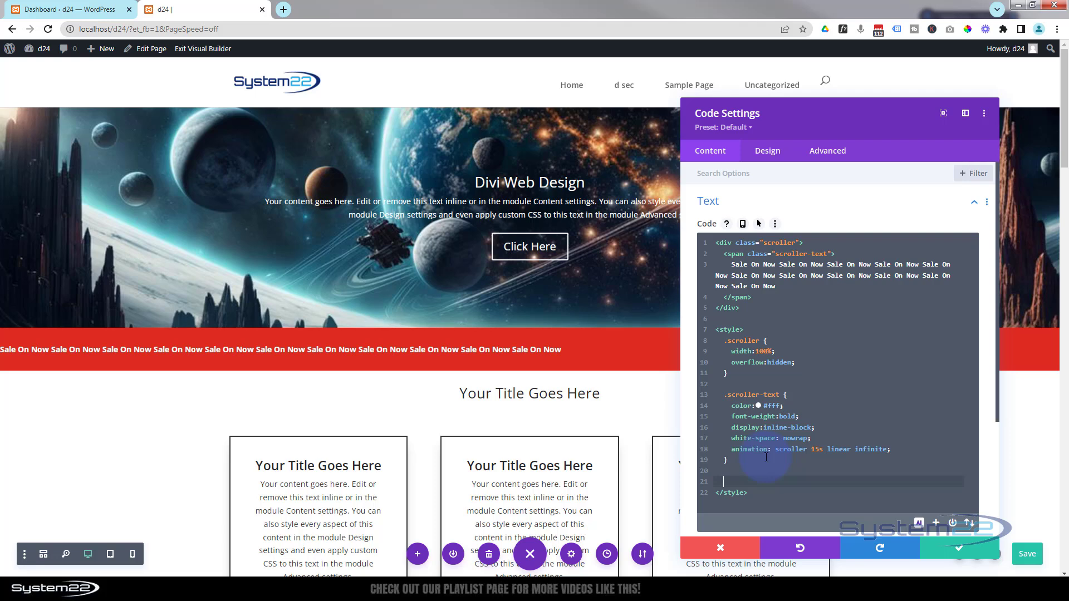
pyautogui.write('e')
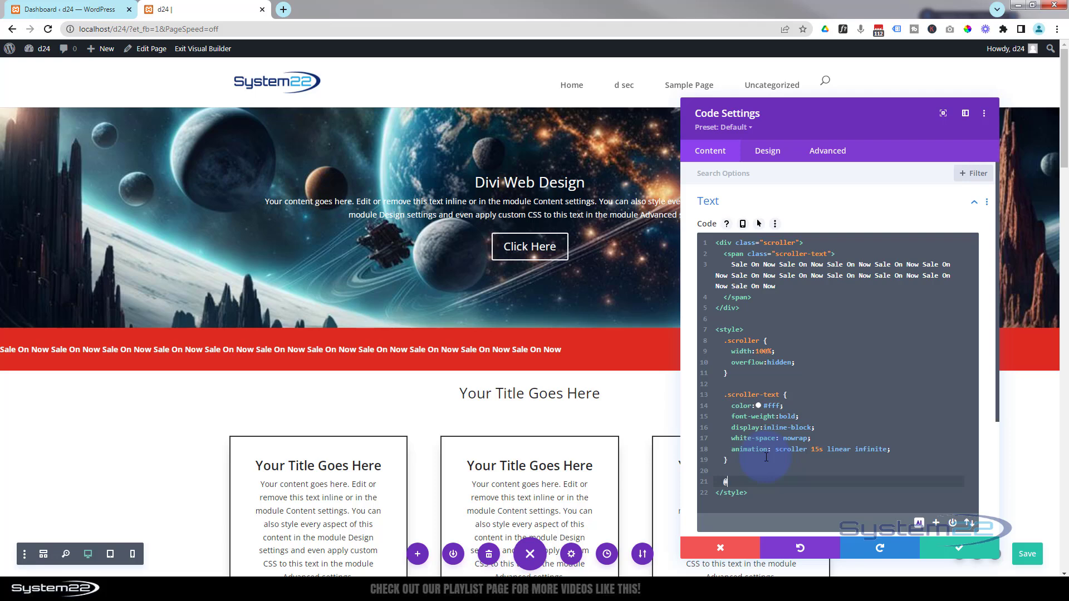
pyautogui.write('@keyframes')
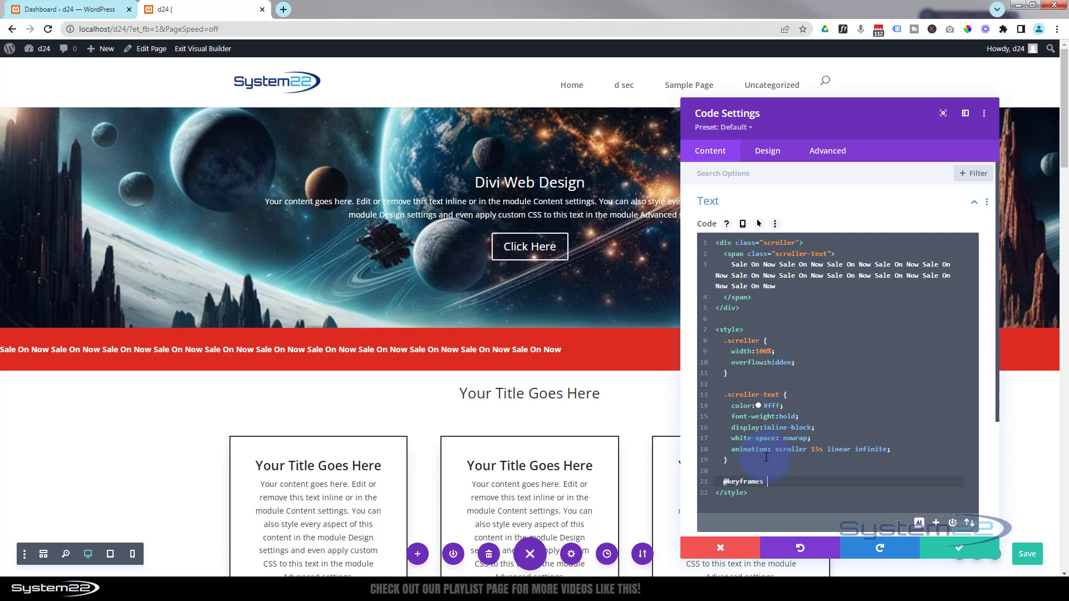
pyautogui.write('scroller {')
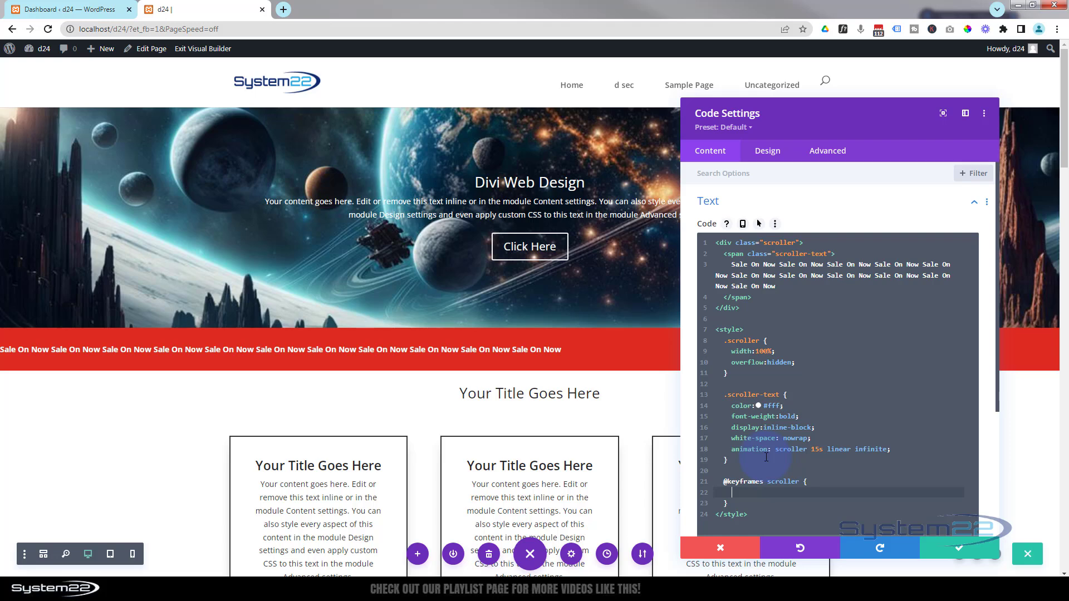
# Add a 0% keyframe with transform: translateX(200%).
pyautogui.write('0%')
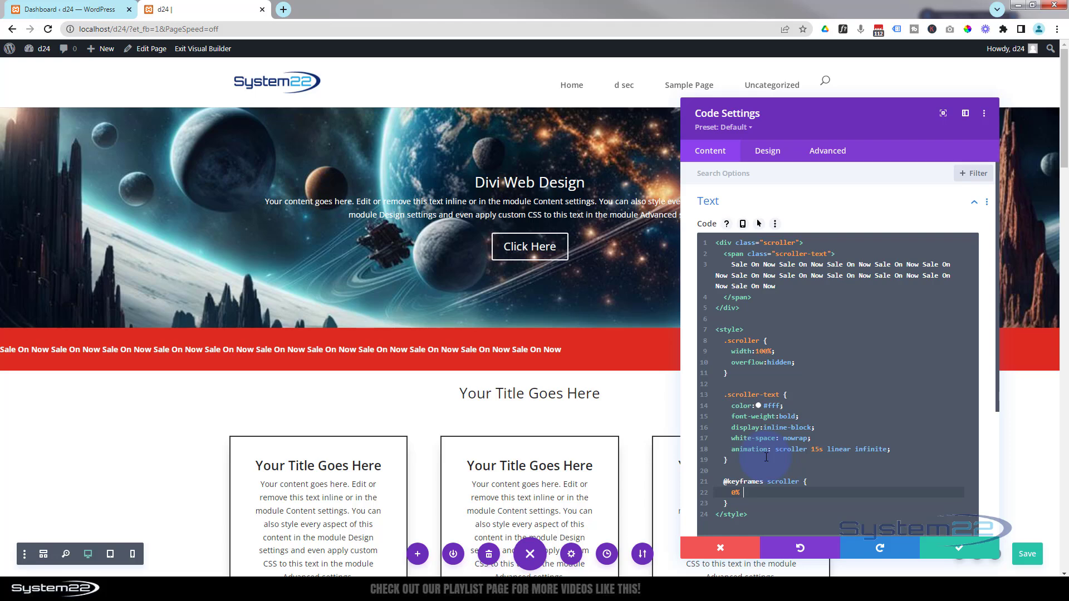
pyautogui.write('{}')
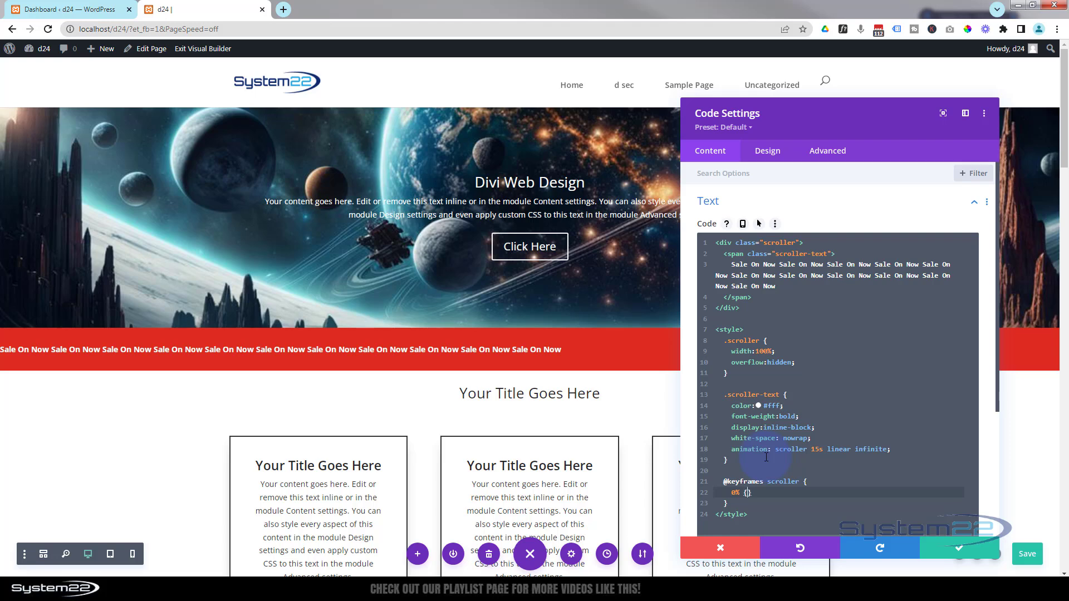
pyautogui.press('enter')
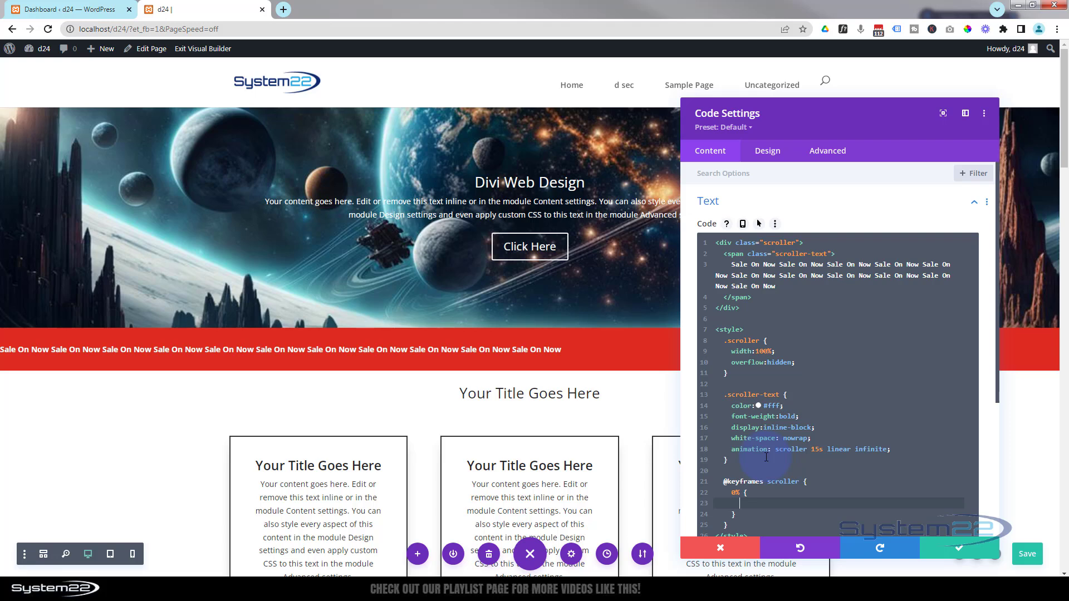
pyautogui.write('transform:')
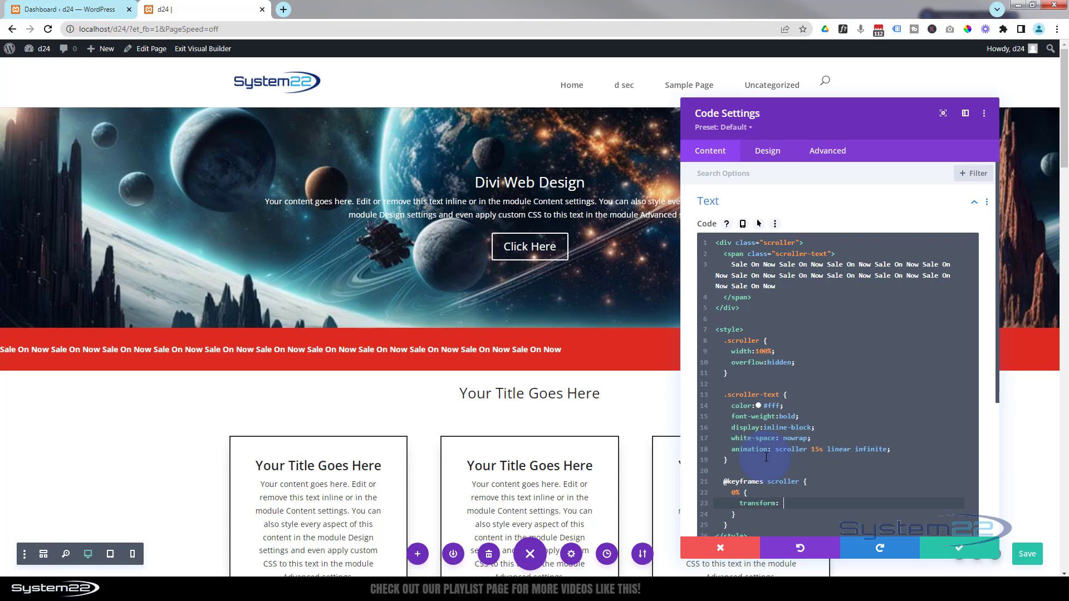
pyautogui.write('translateX')
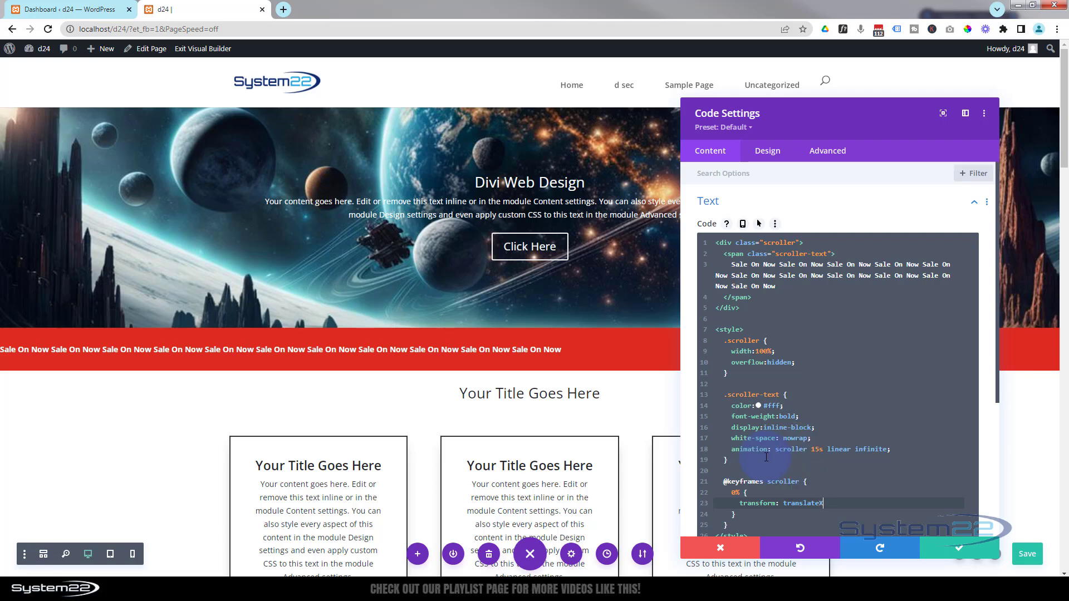
pyautogui.write('()')
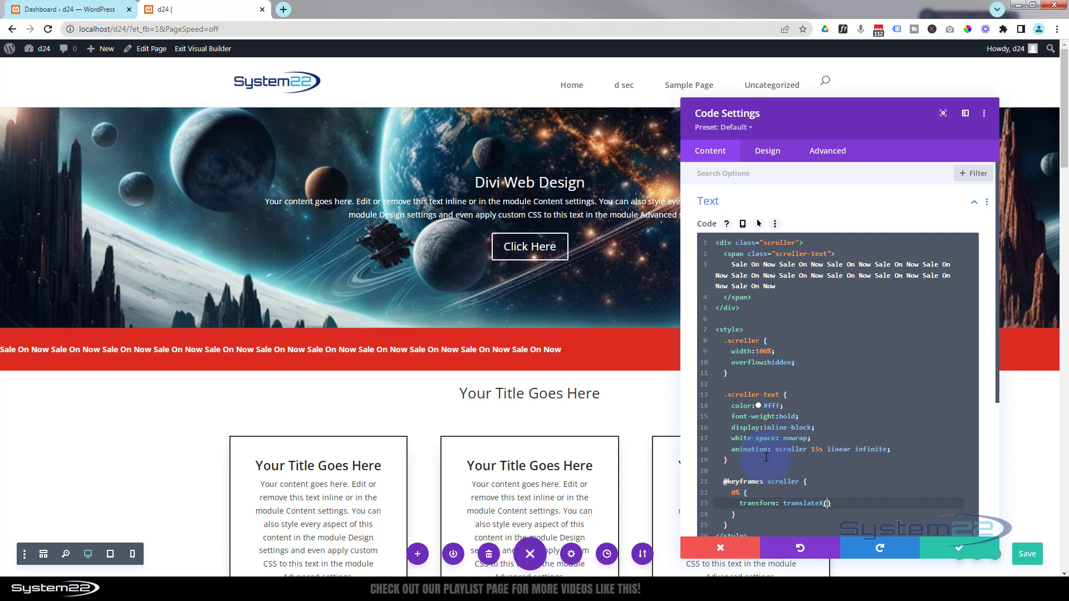
pyautogui.write('200%')
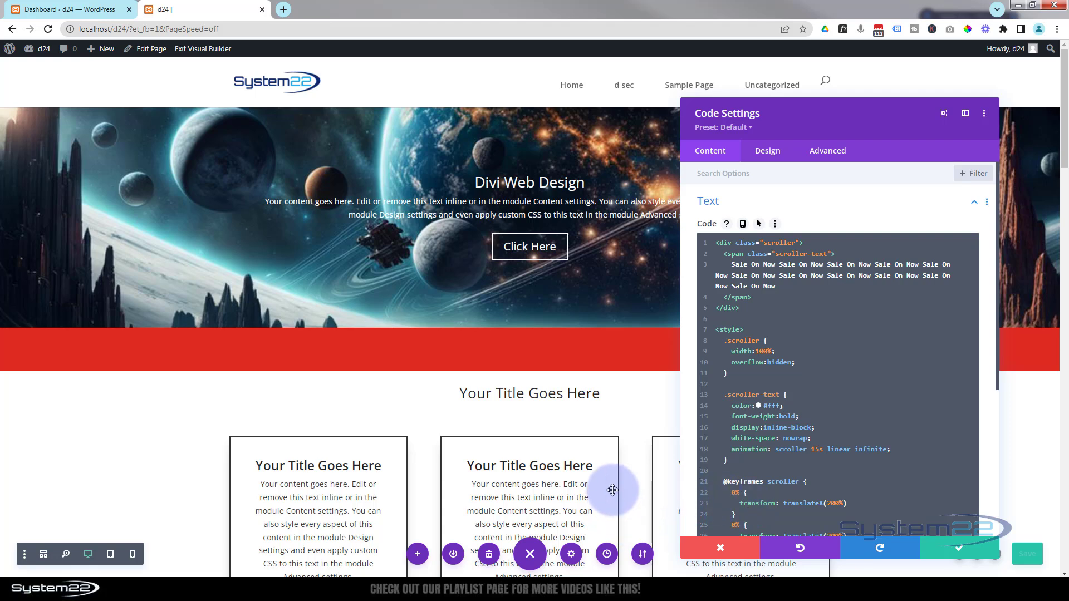
# Change the end keyframe to 100% with translateX(-100%) and the animation duration to 10s.
pyautogui.scroll(-3)
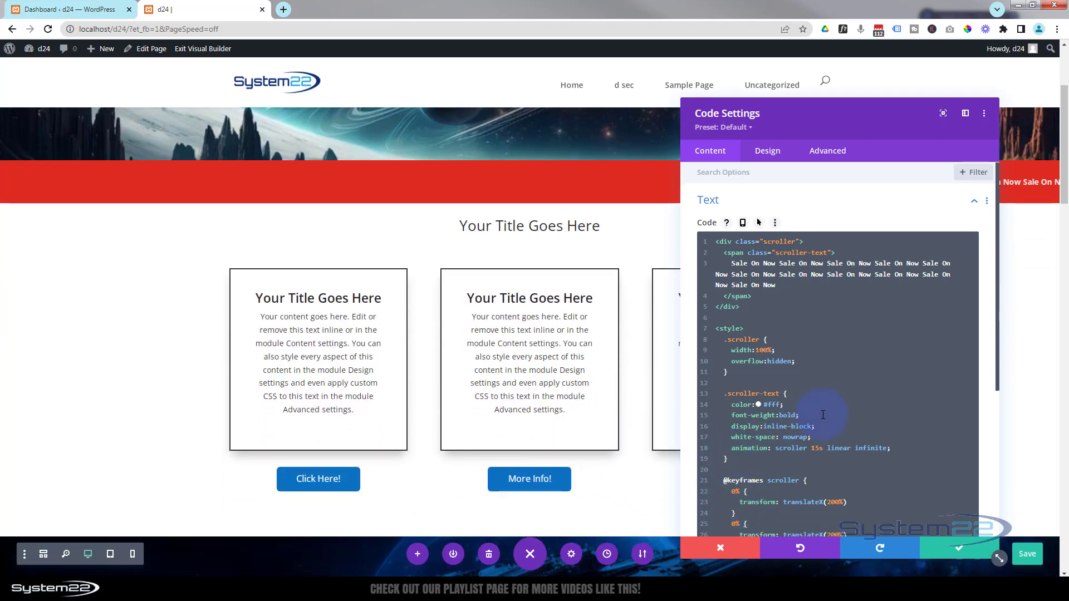
pyautogui.scroll(-3)
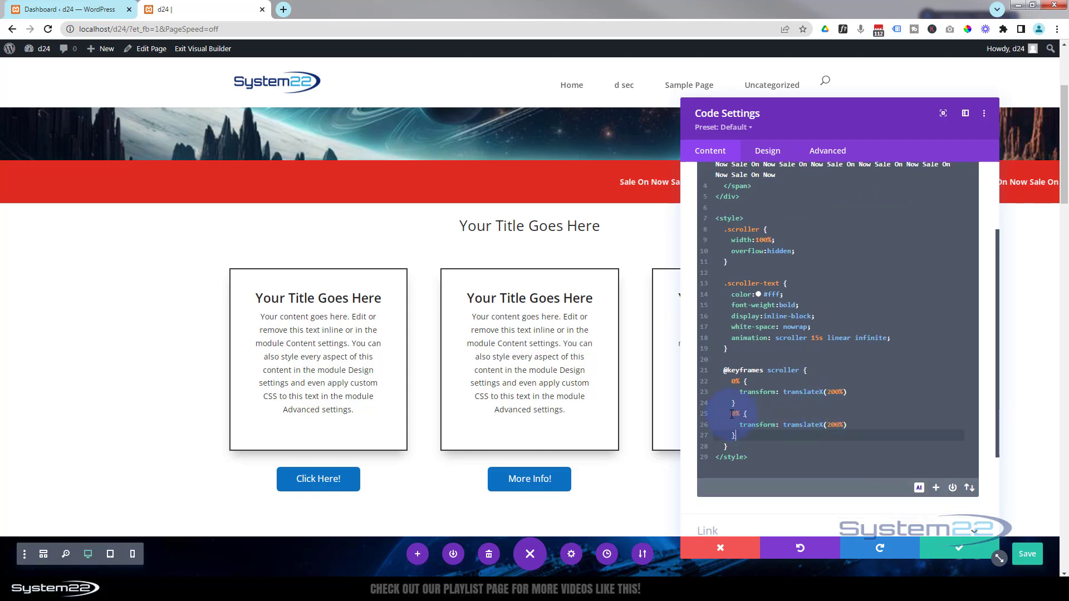
pyautogui.write('100')
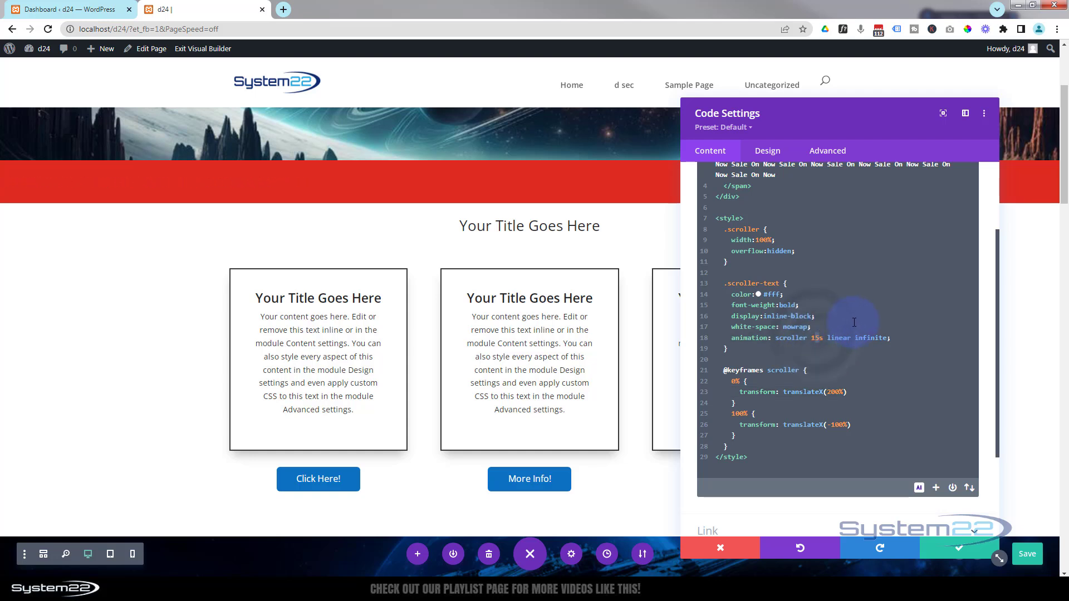
pyautogui.write('10s')
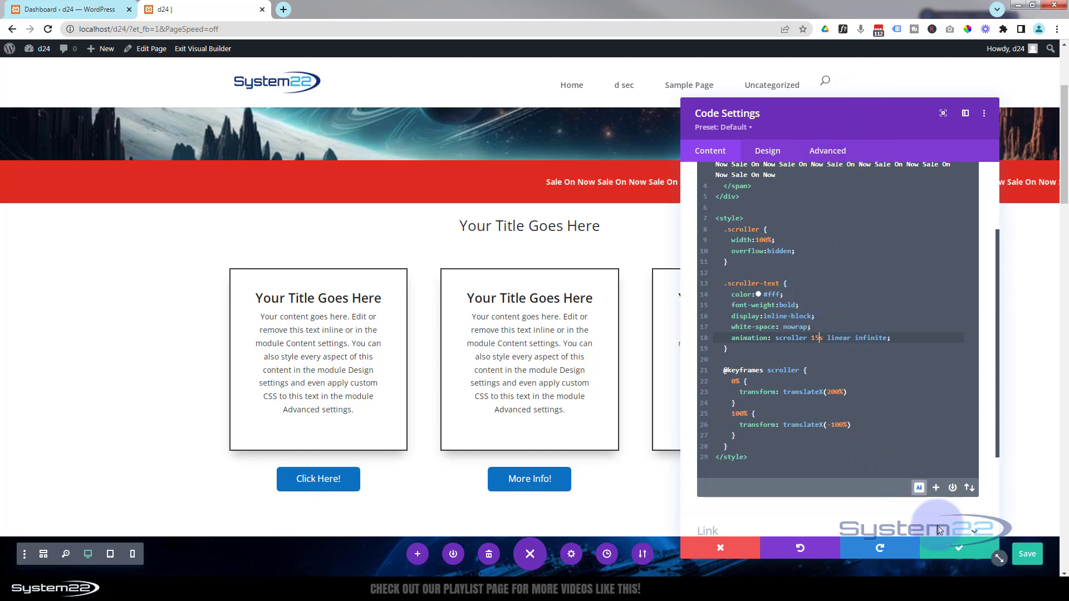
# Give the red sale row 5px linked top and bottom padding and save.
pyautogui.click(957, 547)
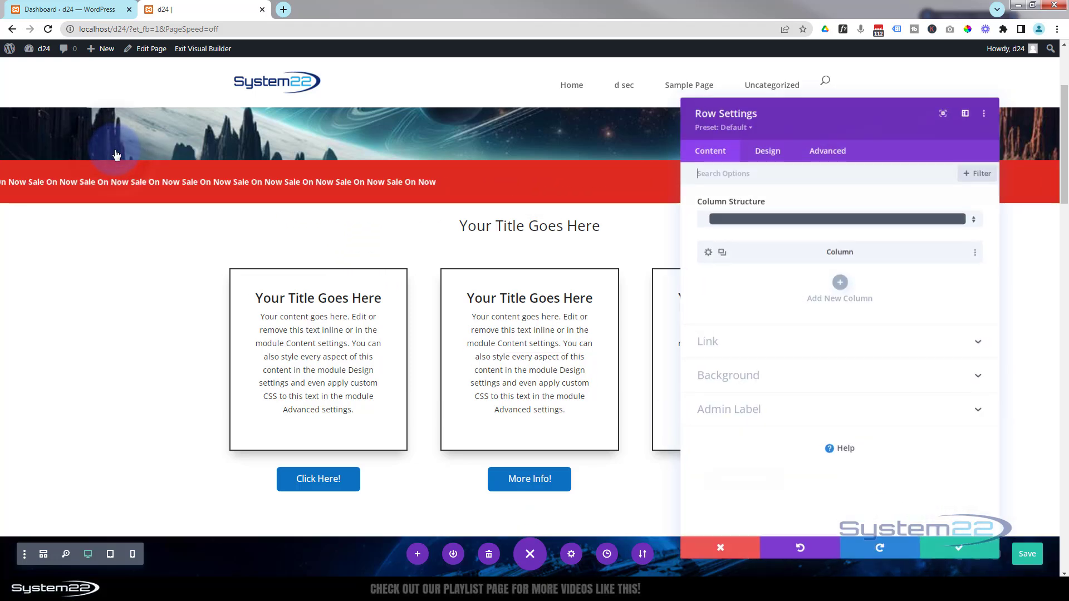
pyautogui.click(766, 151)
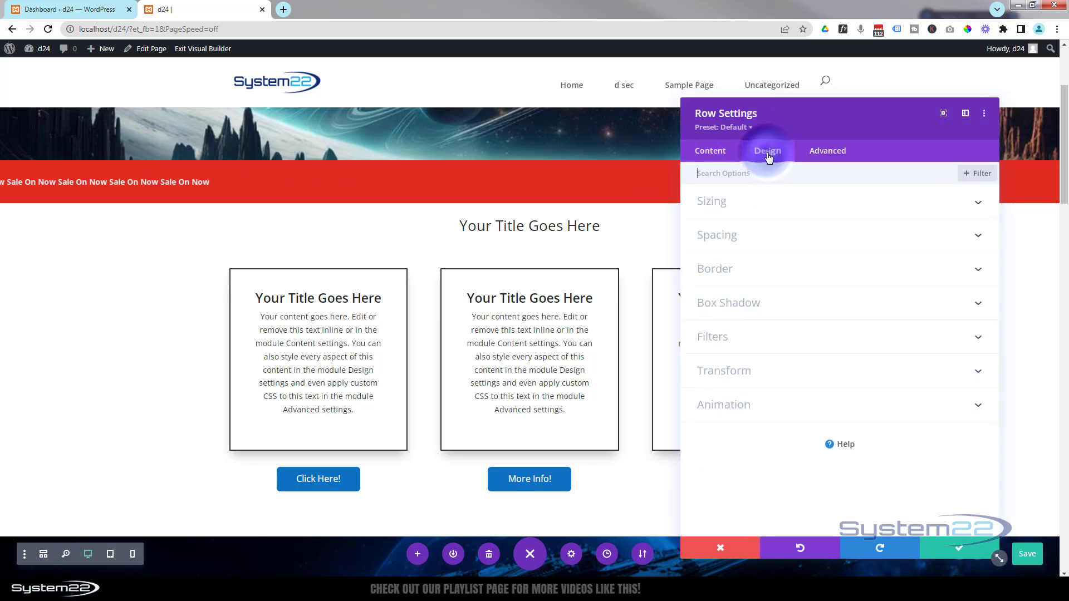
pyautogui.click(717, 235)
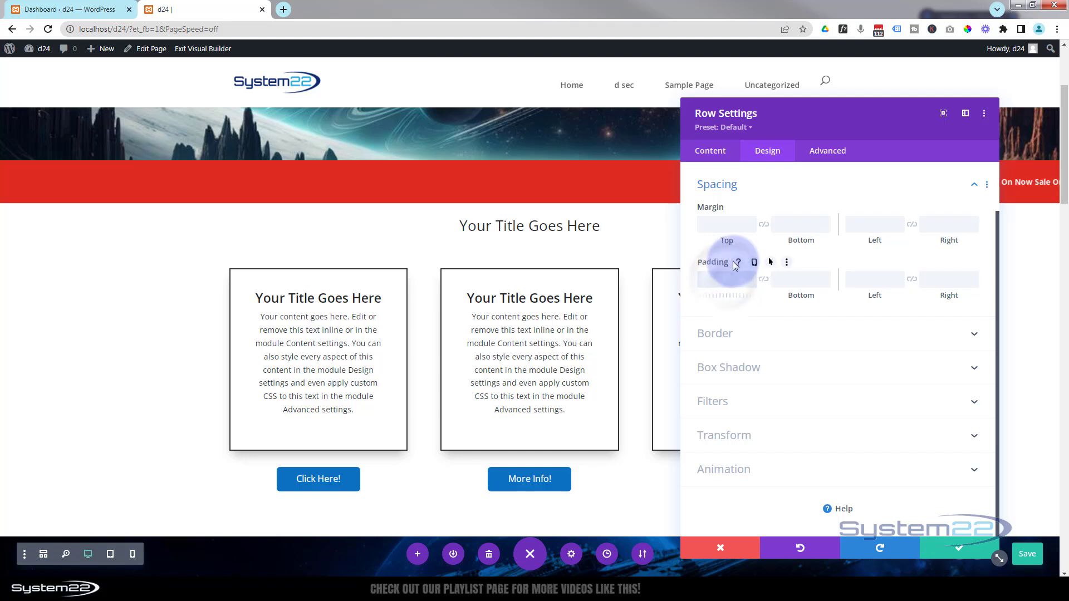
pyautogui.write('5px')
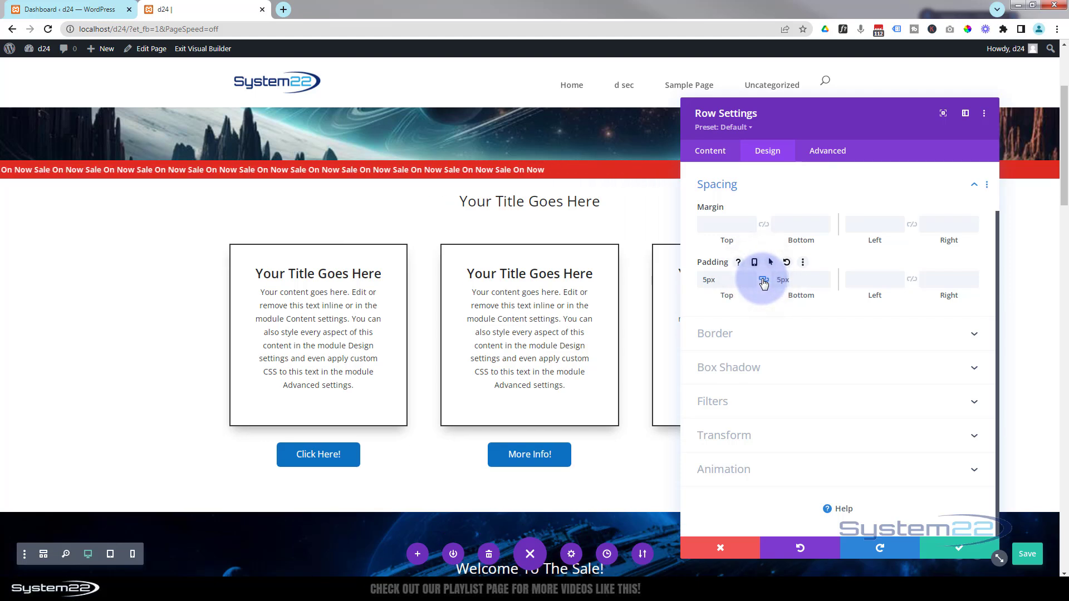
pyautogui.click(762, 280)
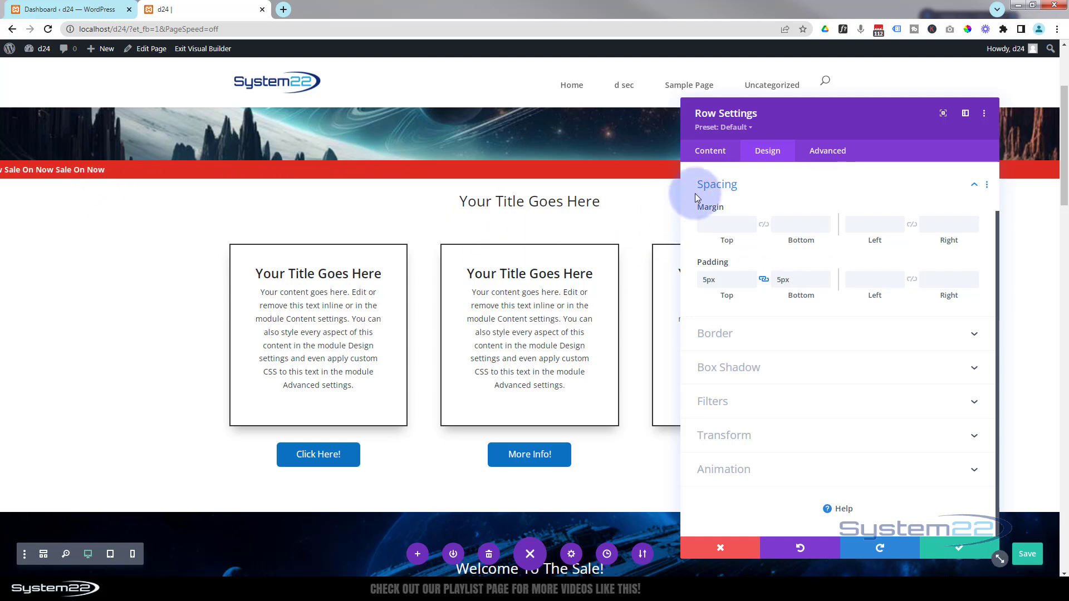
pyautogui.moveTo(690, 207)
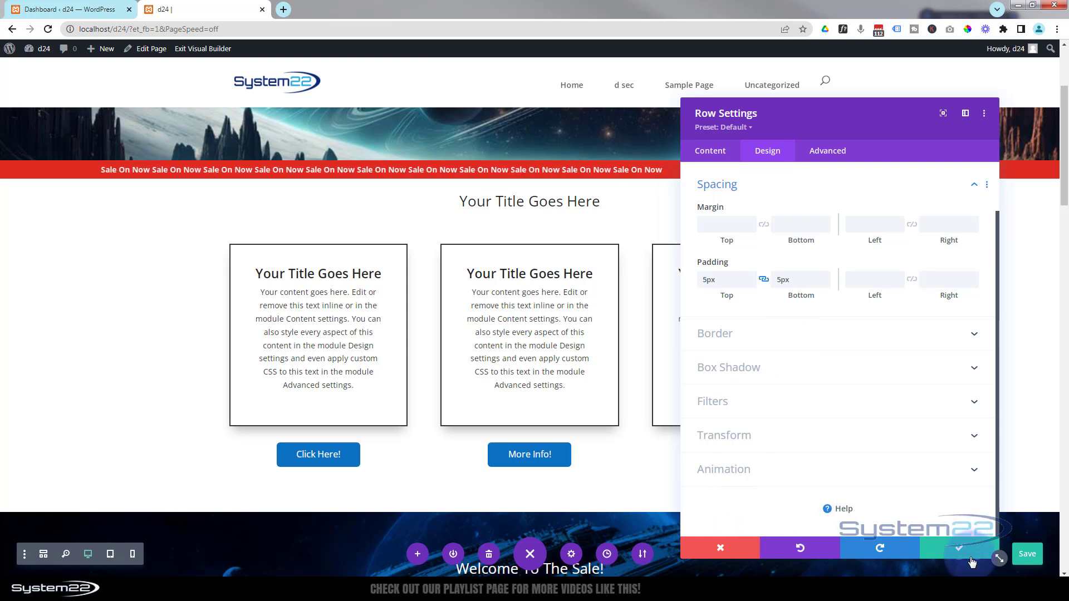
pyautogui.click(958, 547)
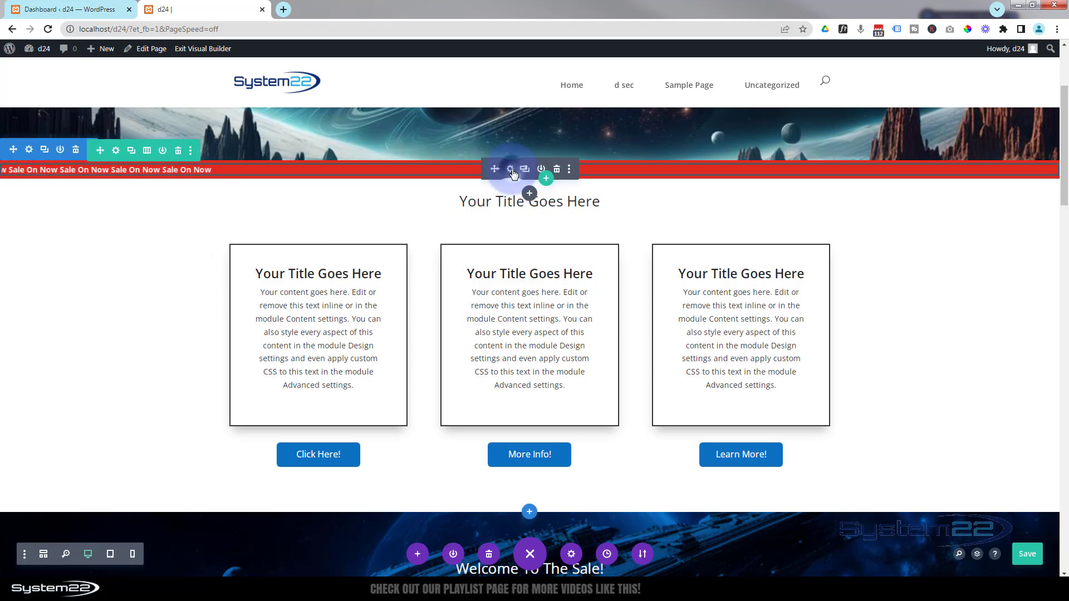
# Set the scrolling text module's link URL to #sale and save.
pyautogui.click(510, 169)
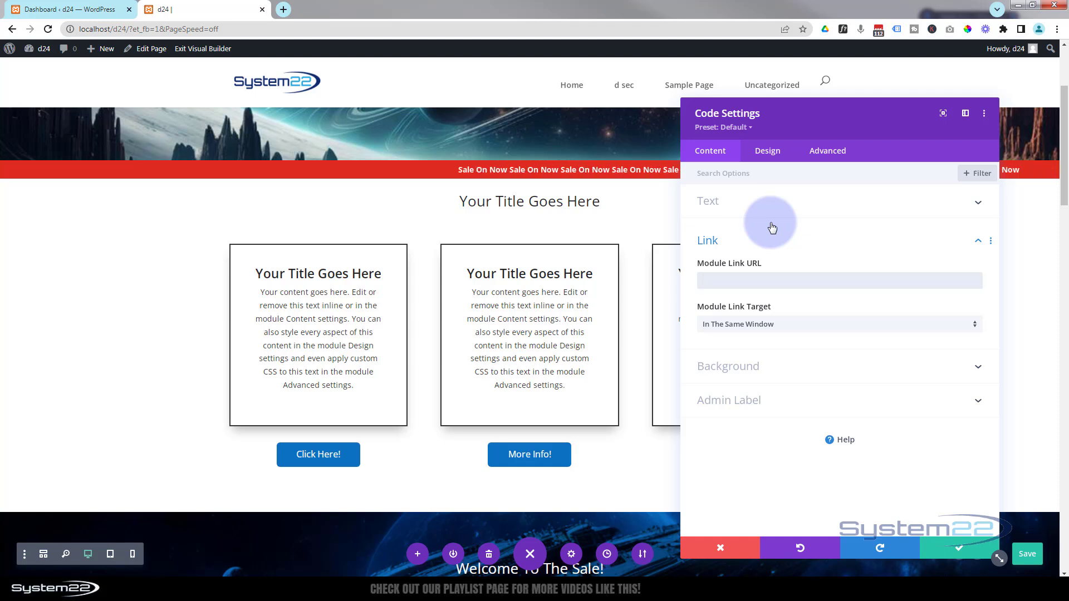
pyautogui.write('#sale')
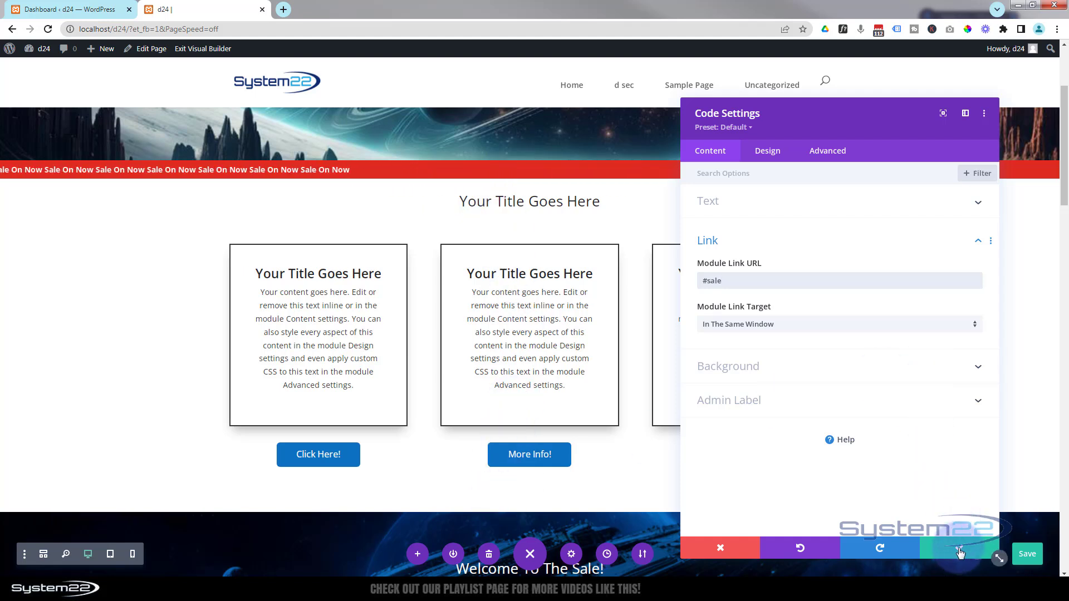
pyautogui.click(750, 280)
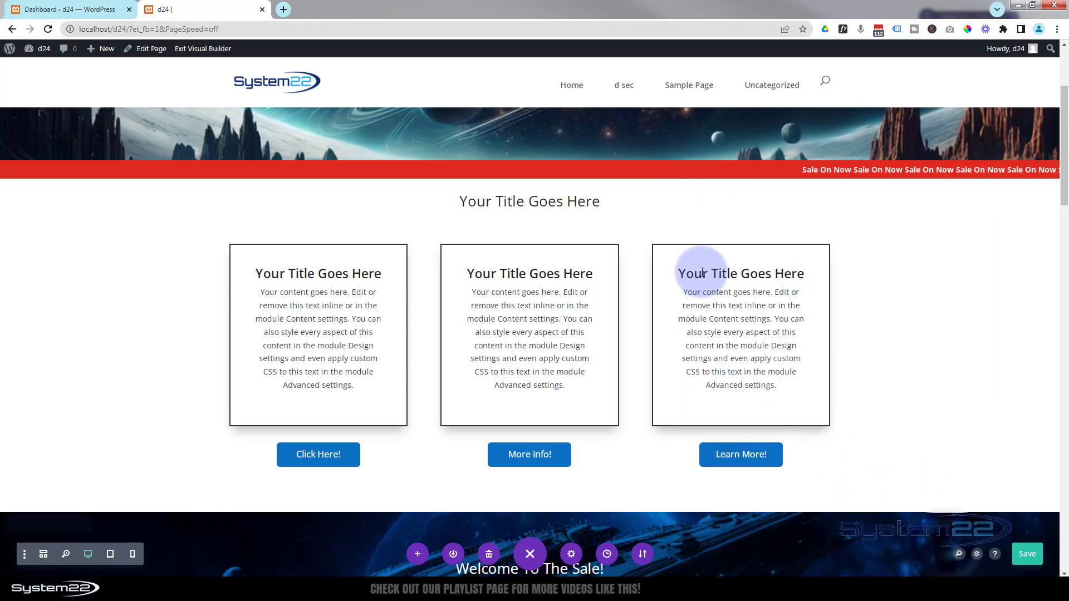
# Open the CSS ID & Classes options of the Welcome To The Sale section.
pyautogui.scroll(-3)
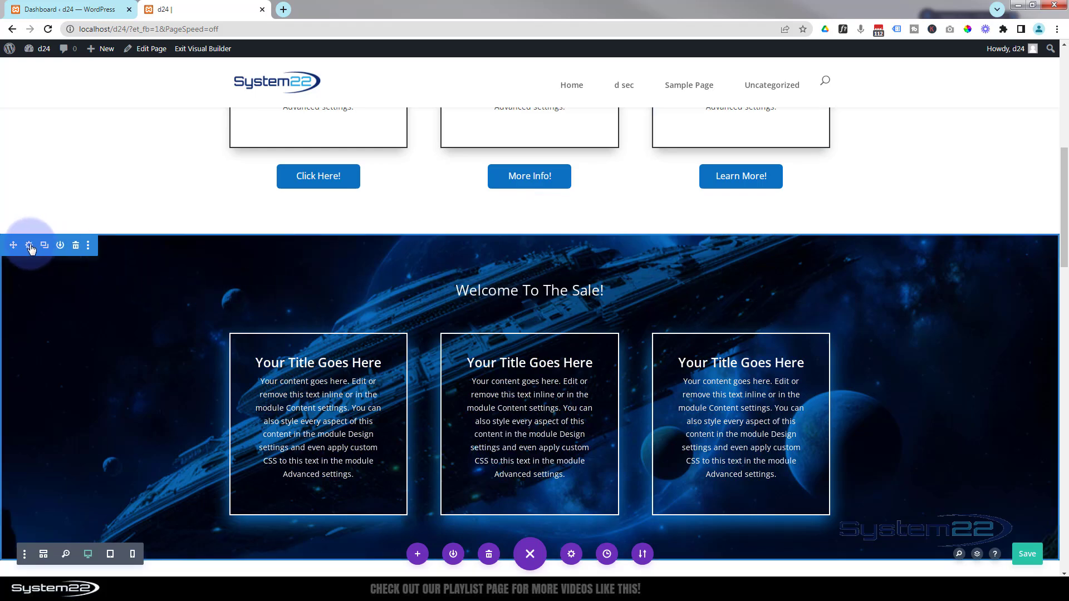
pyautogui.click(30, 246)
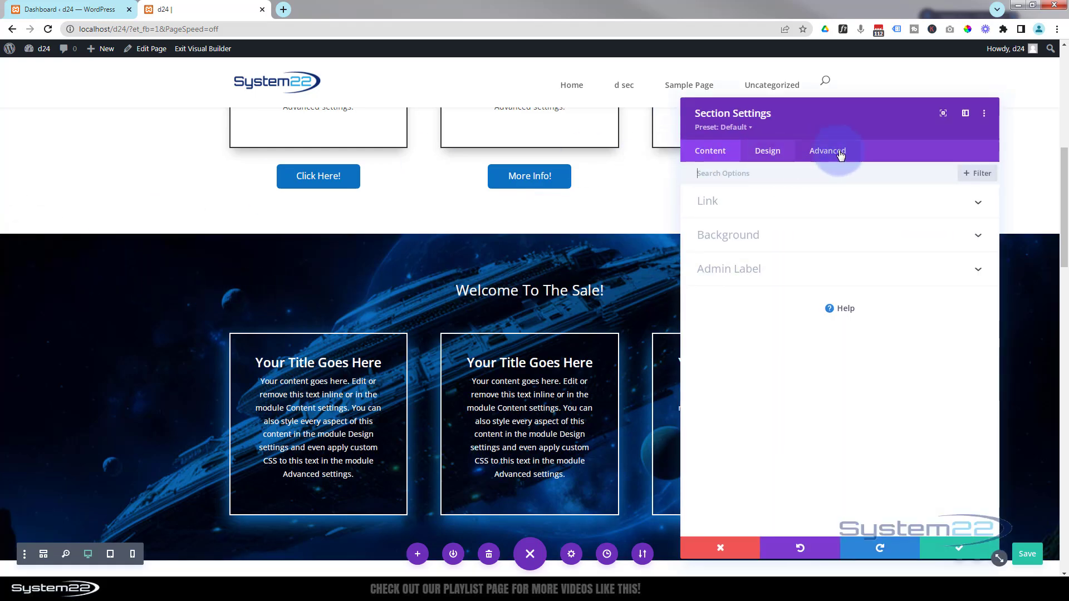
pyautogui.click(827, 150)
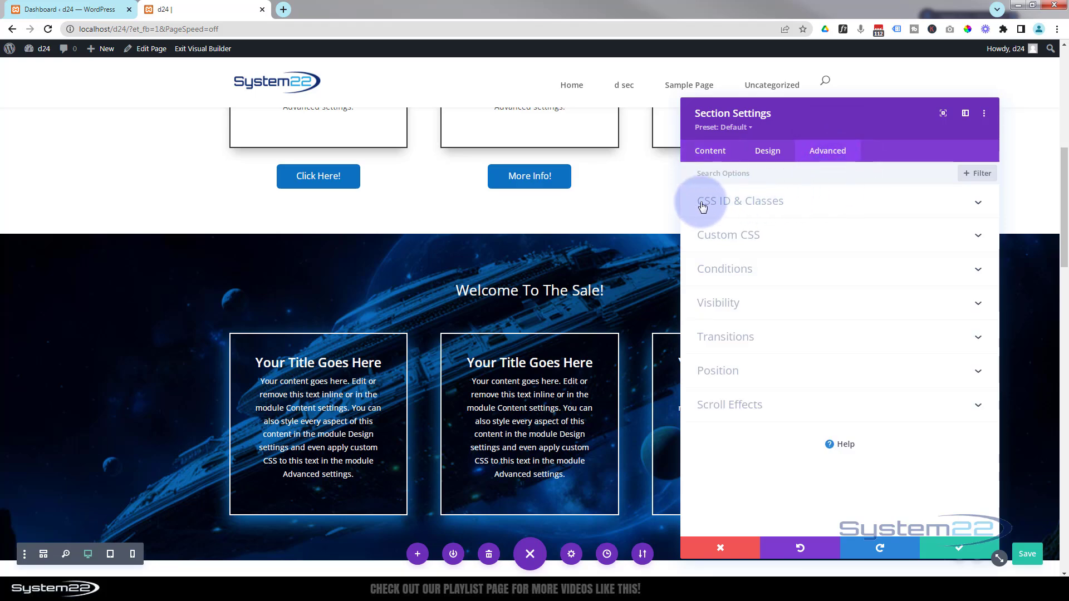
pyautogui.click(740, 201)
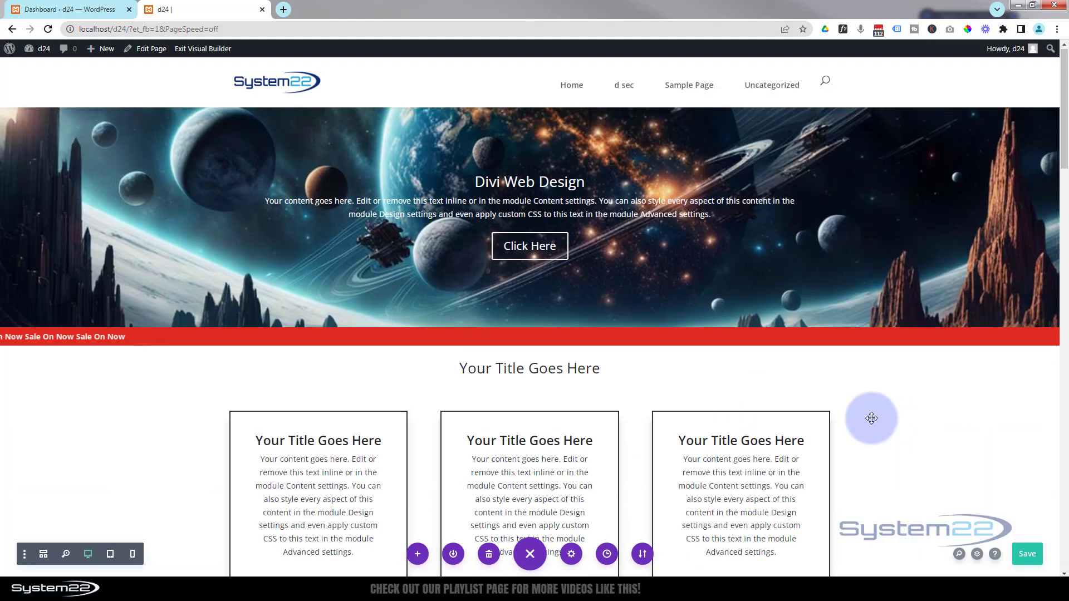
# Exit the Visual Builder to view the live page with the ticker.
pyautogui.scroll(-3)
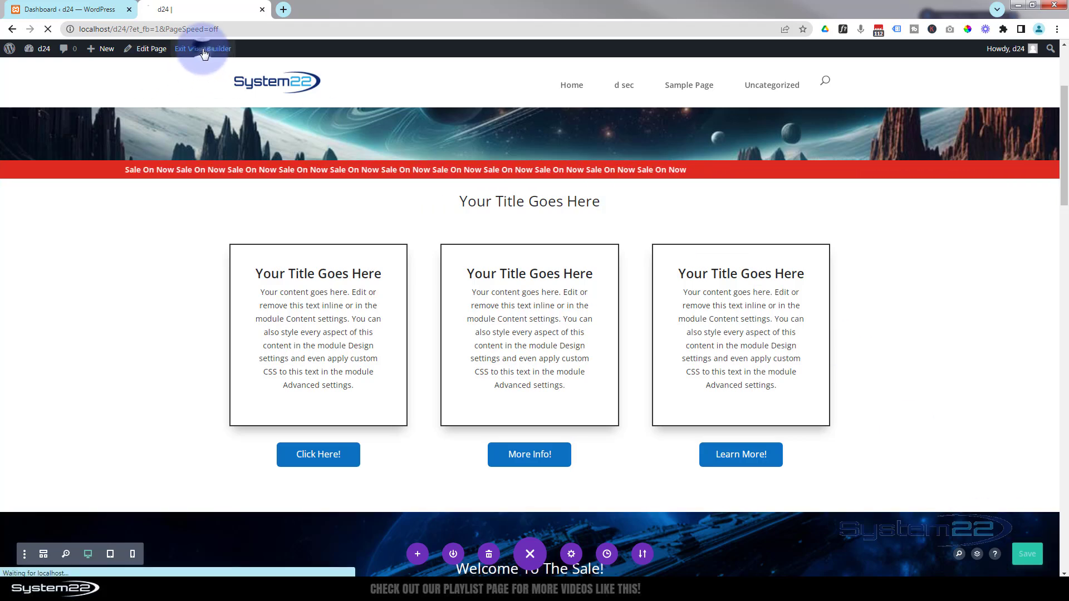
pyautogui.click(203, 48)
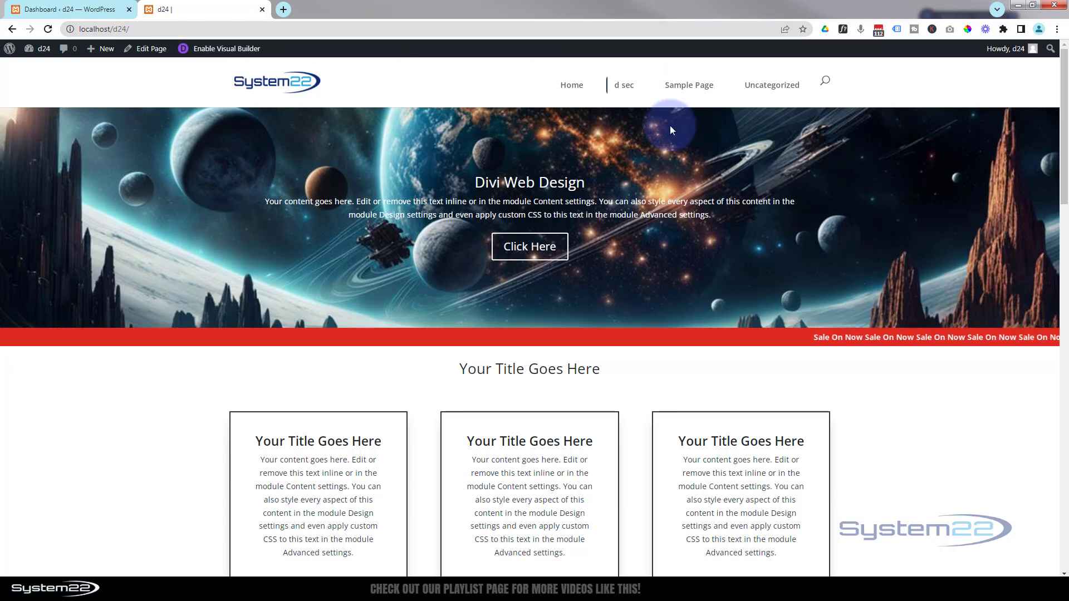
pyautogui.moveTo(455, 340)
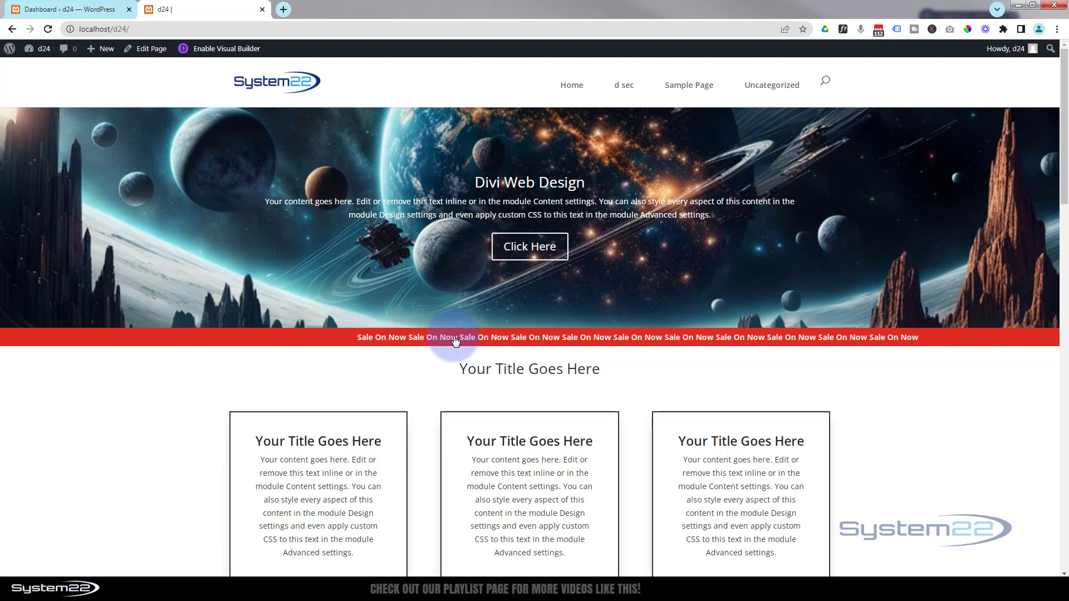
# Click the Sale On Now bar and scroll to confirm it reaches #sale.
pyautogui.click(455, 338)
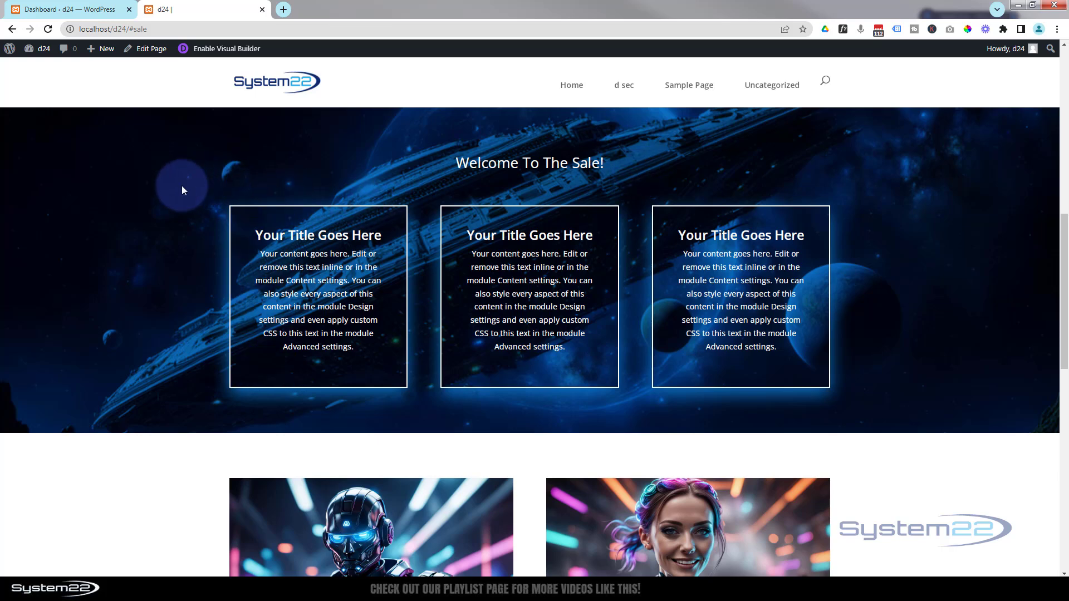
pyautogui.moveTo(184, 260)
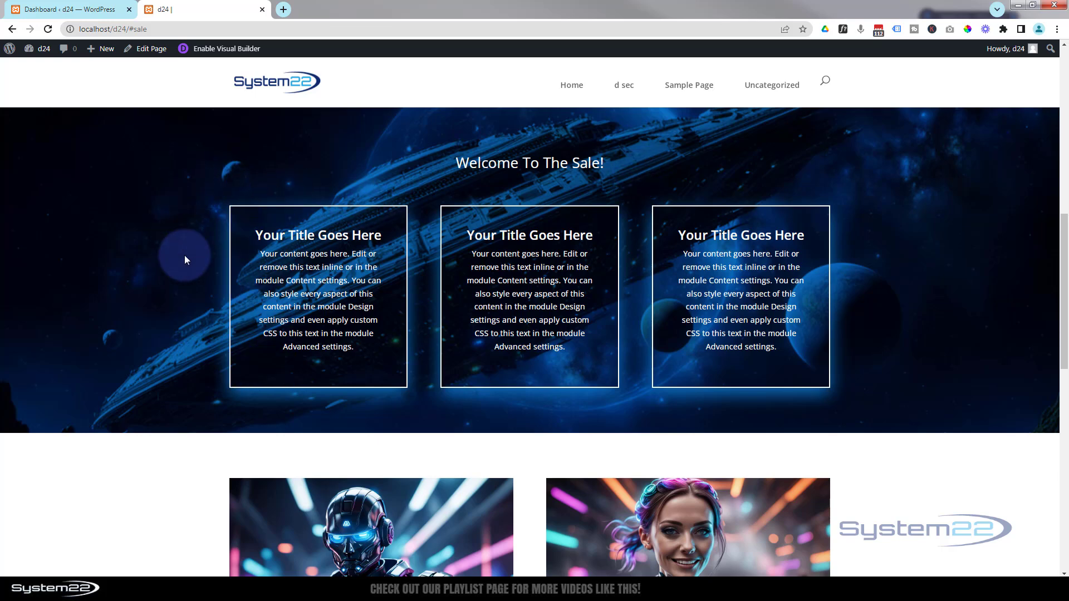
pyautogui.scroll(-3)
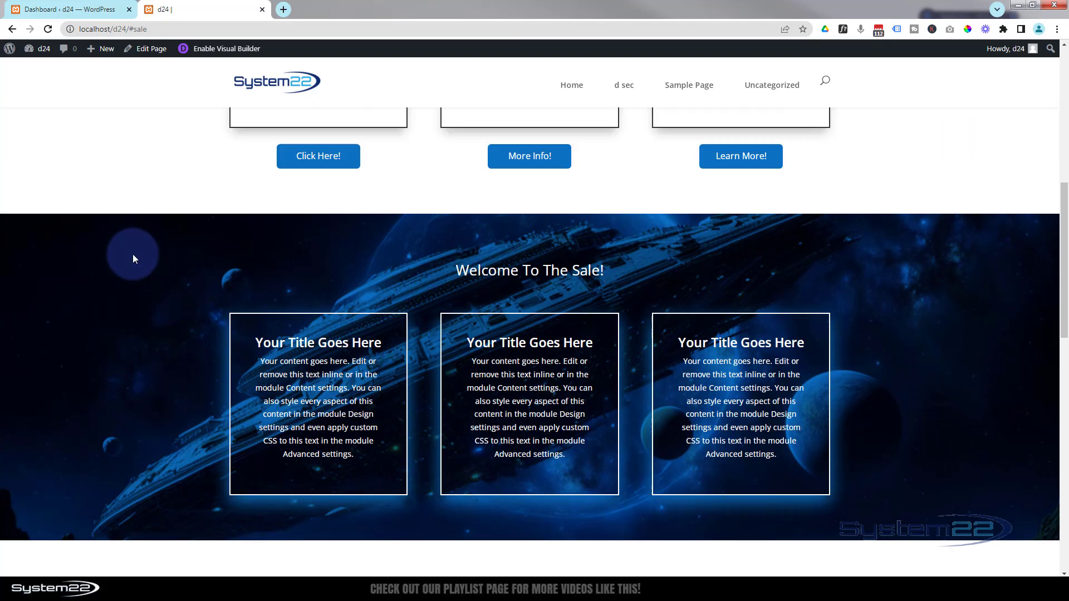
pyautogui.scroll(3)
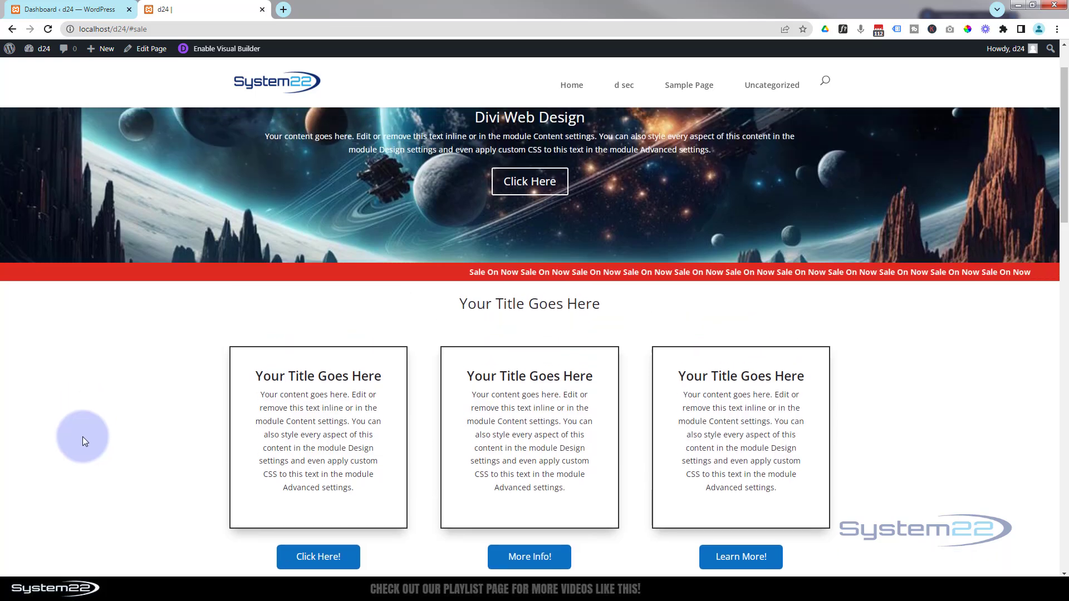
pyautogui.scroll(-3)
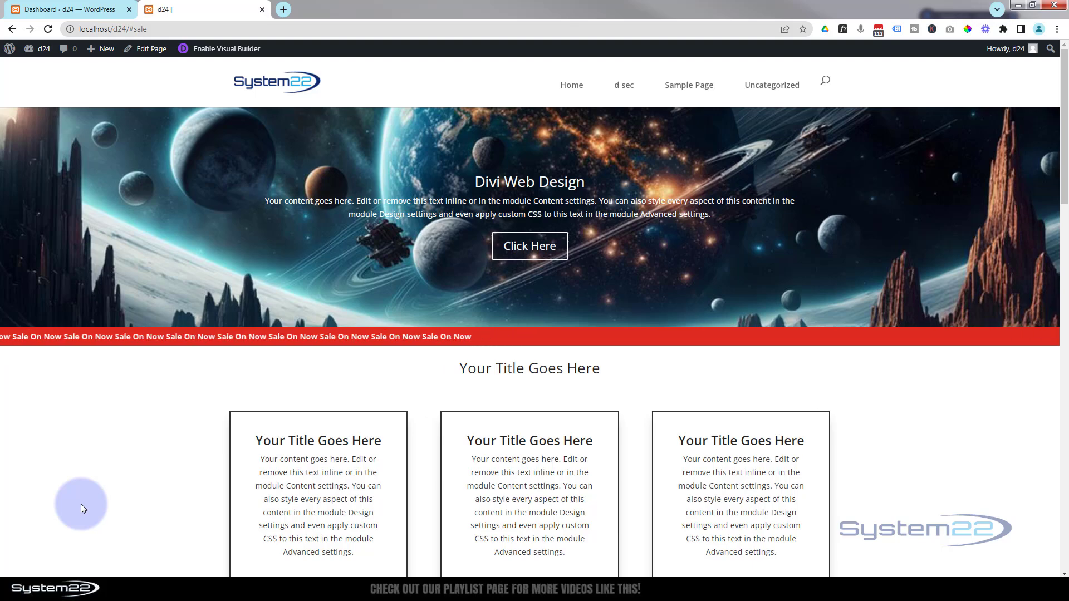
pyautogui.scroll(-3)
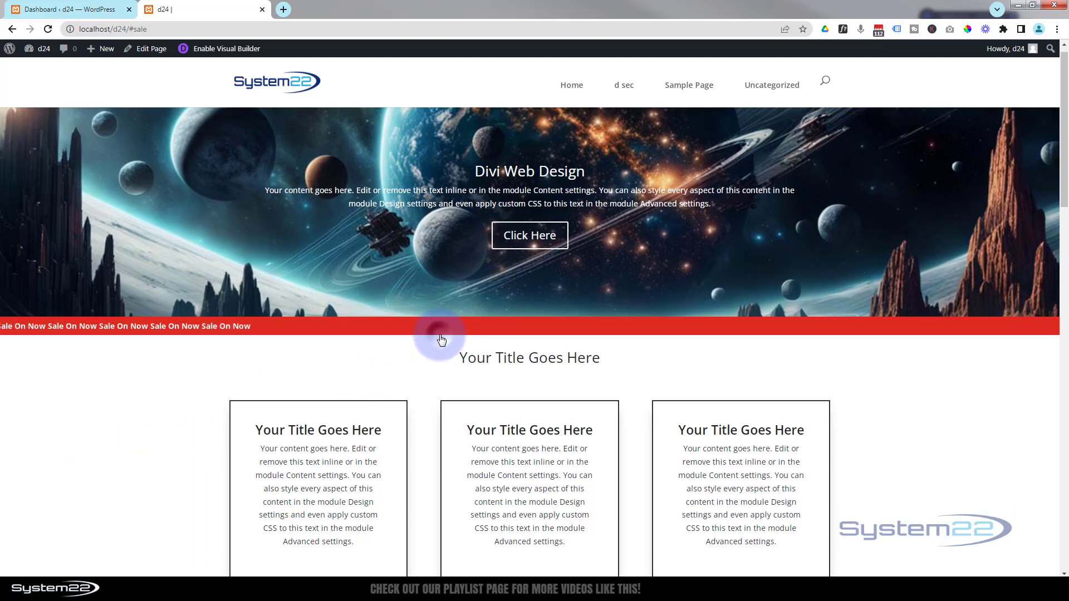
pyautogui.scroll(-3)
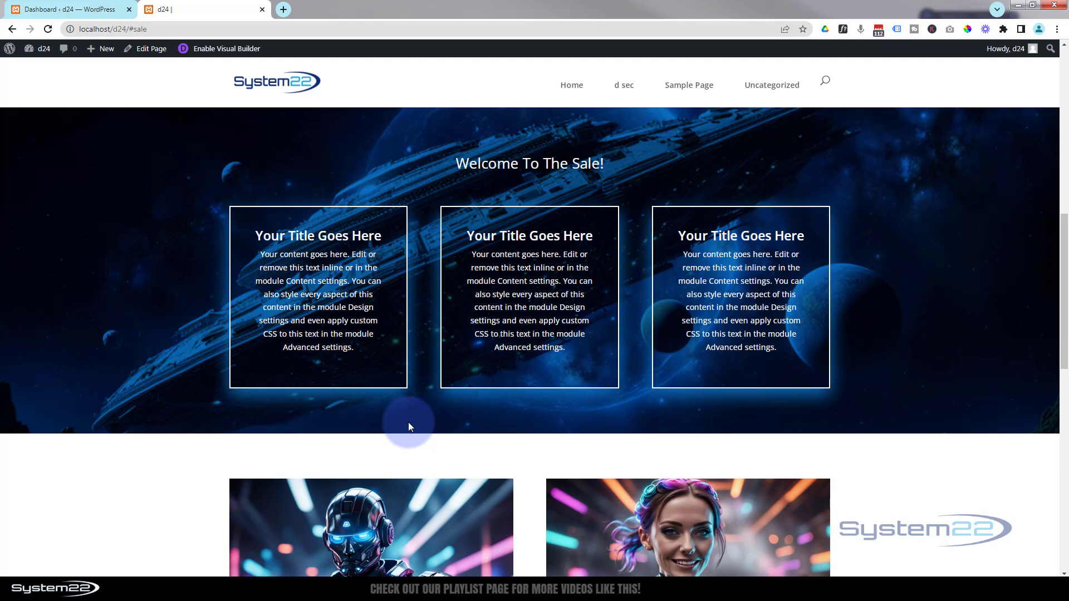
pyautogui.scroll(-3)
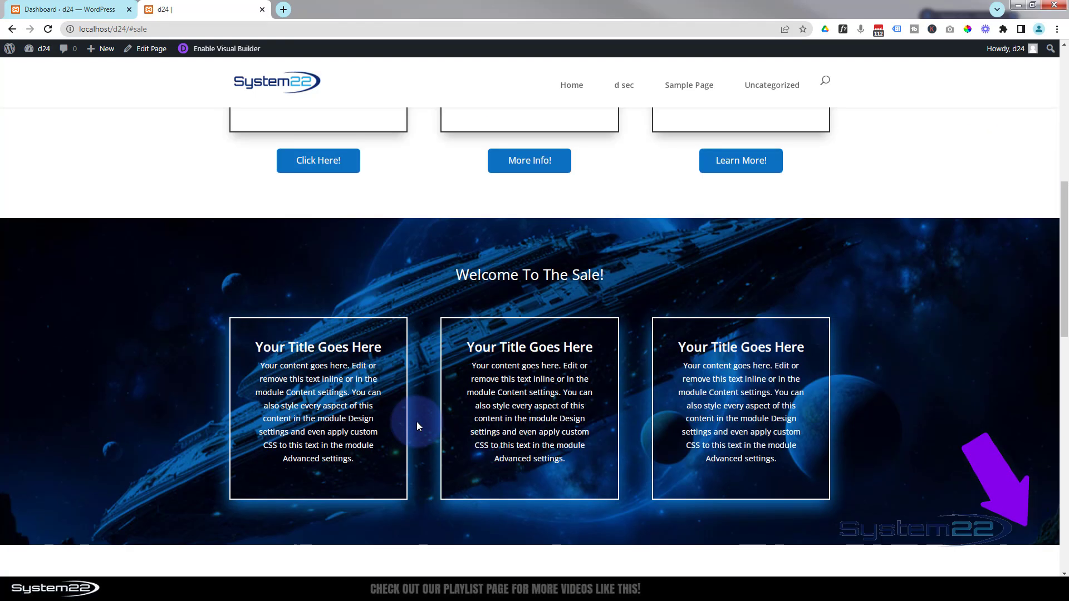